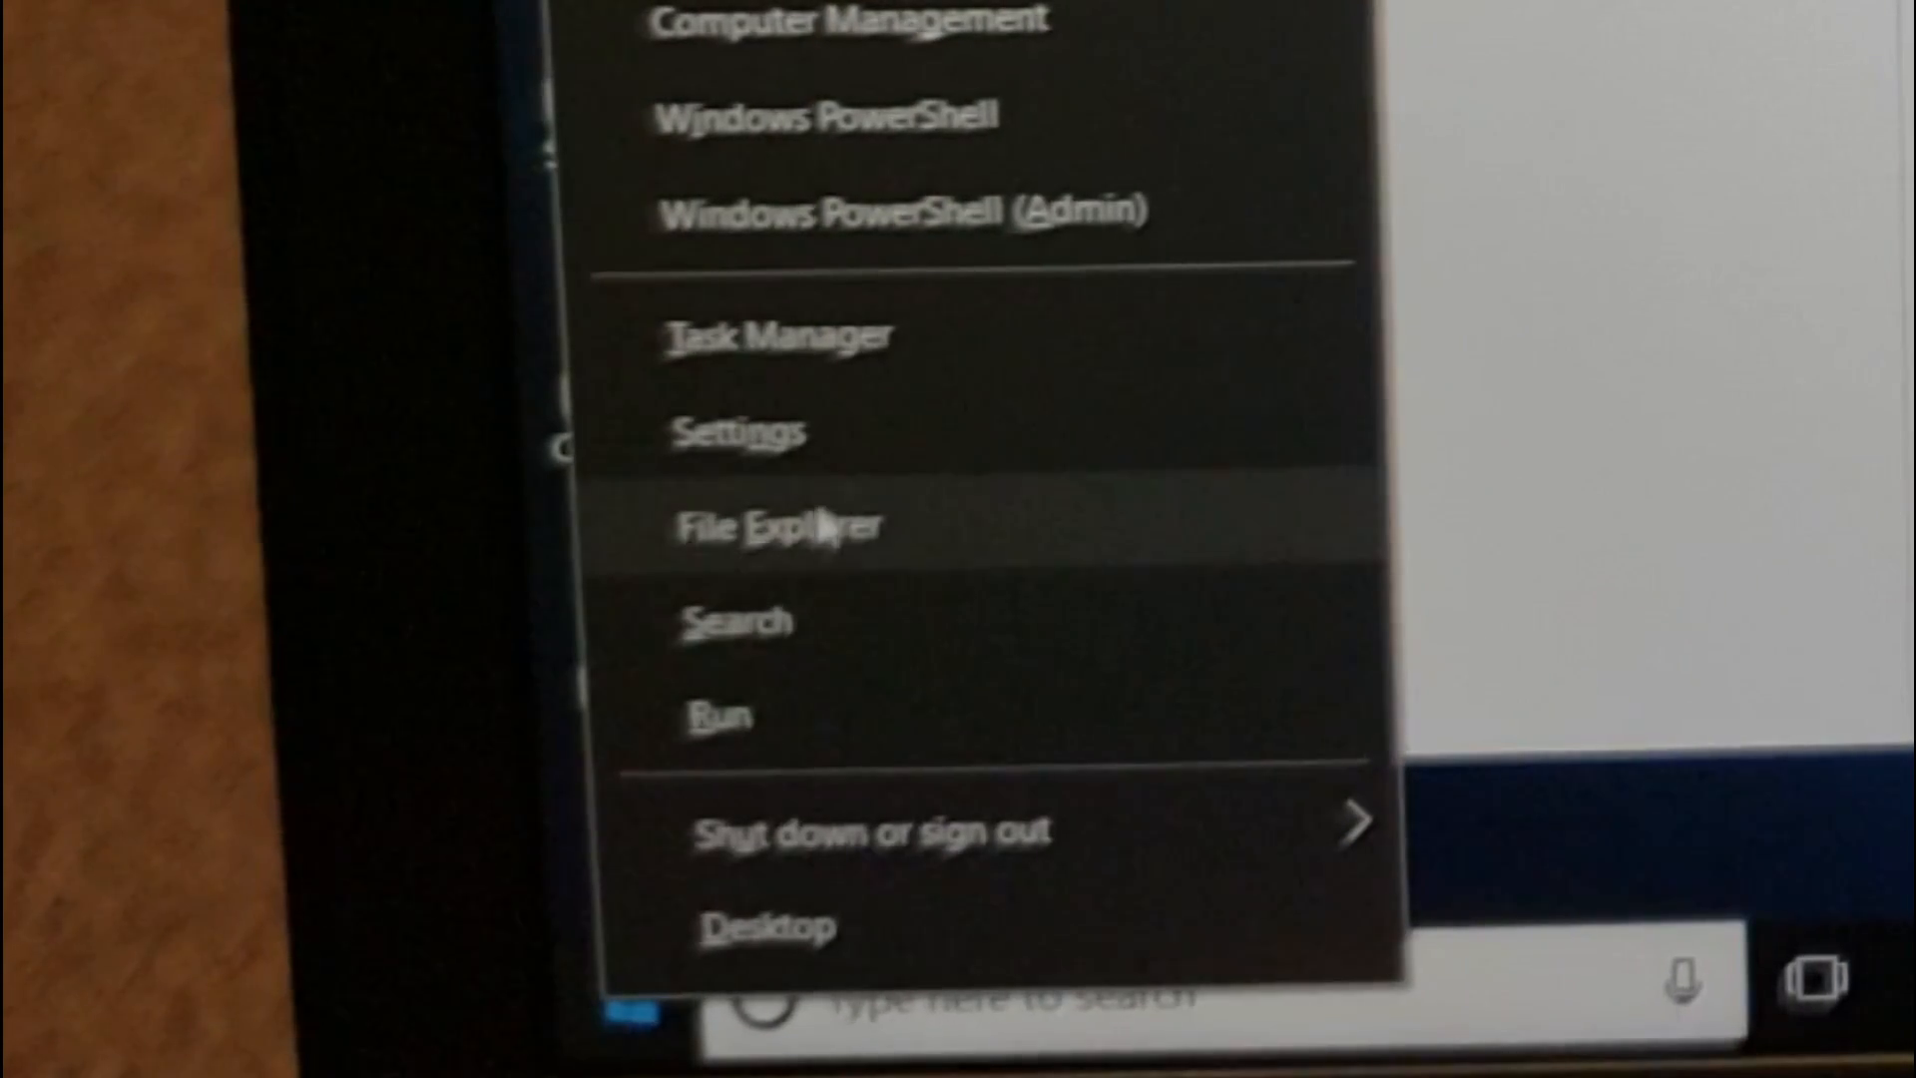
mouse_move(850, 557)
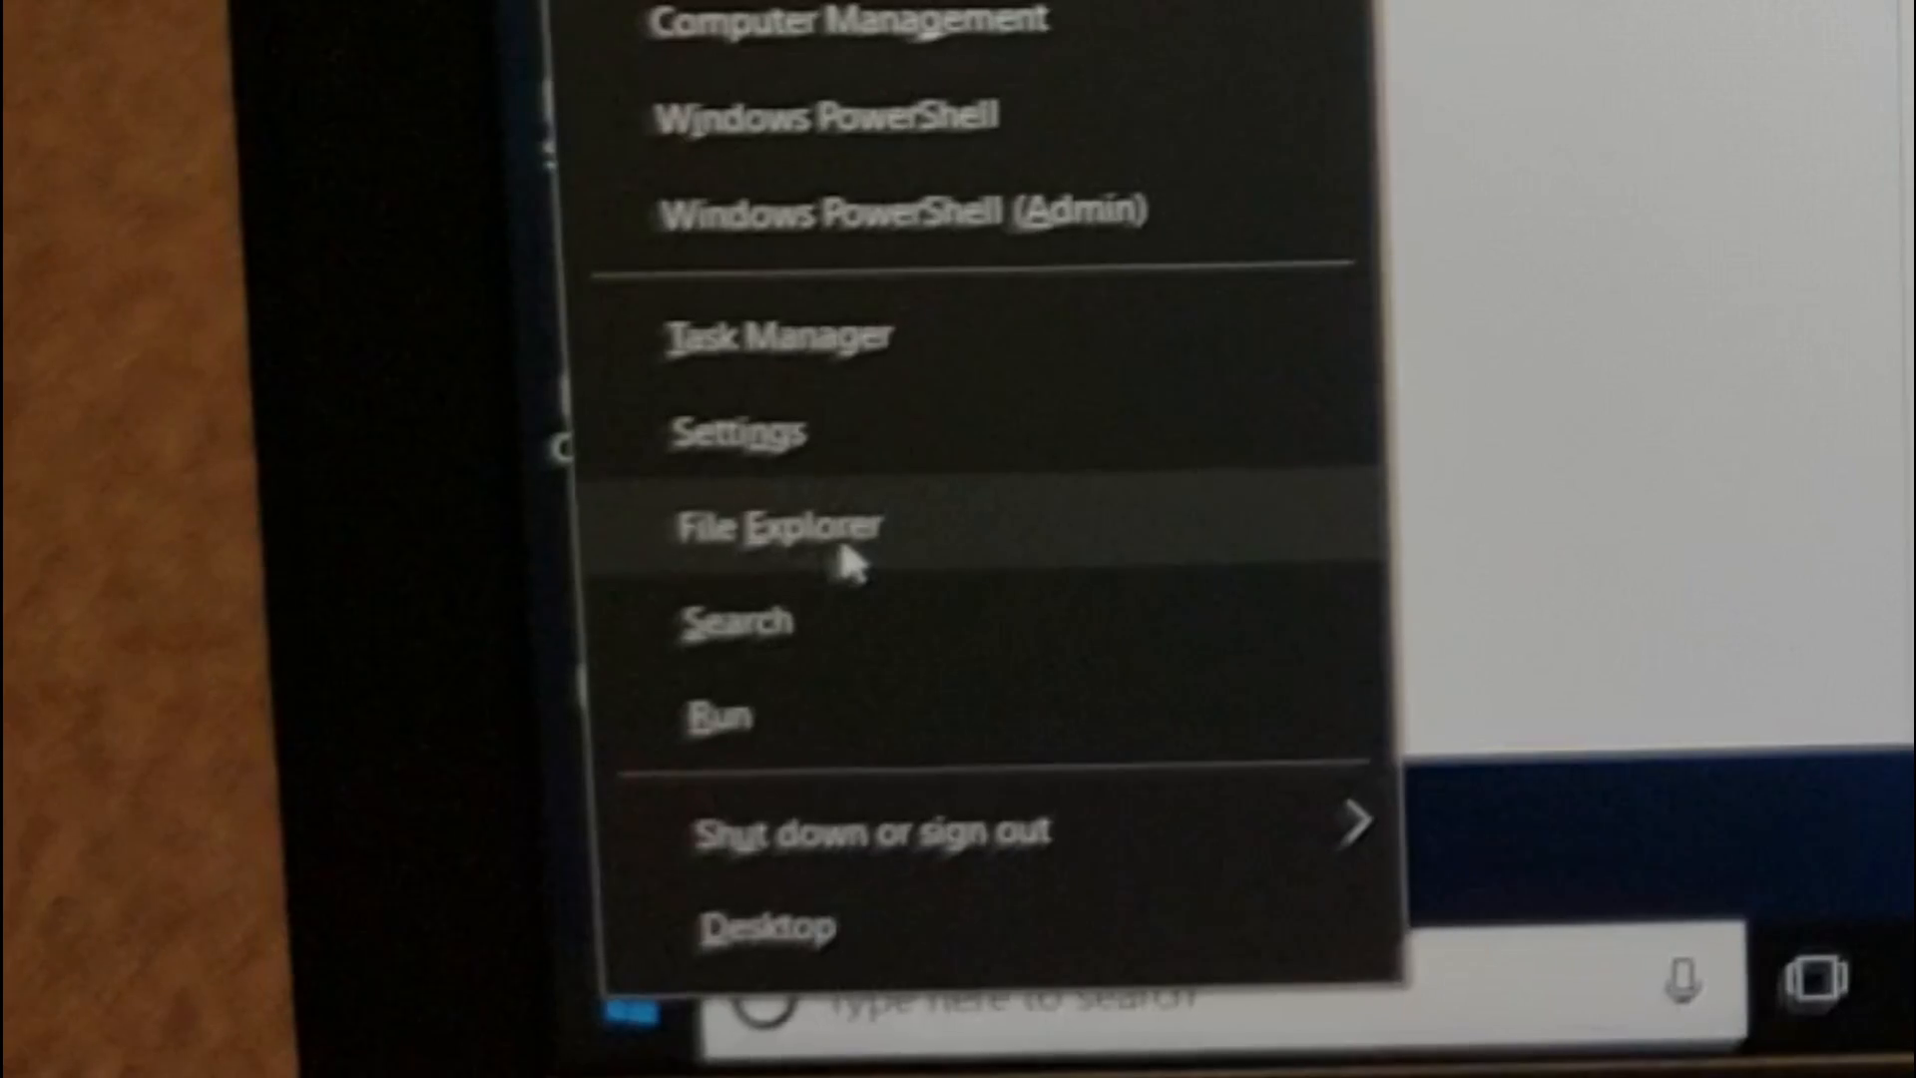
Launch File Explorer from the Start power-user menu onto the OS (C:) drive.
left_click(781, 525)
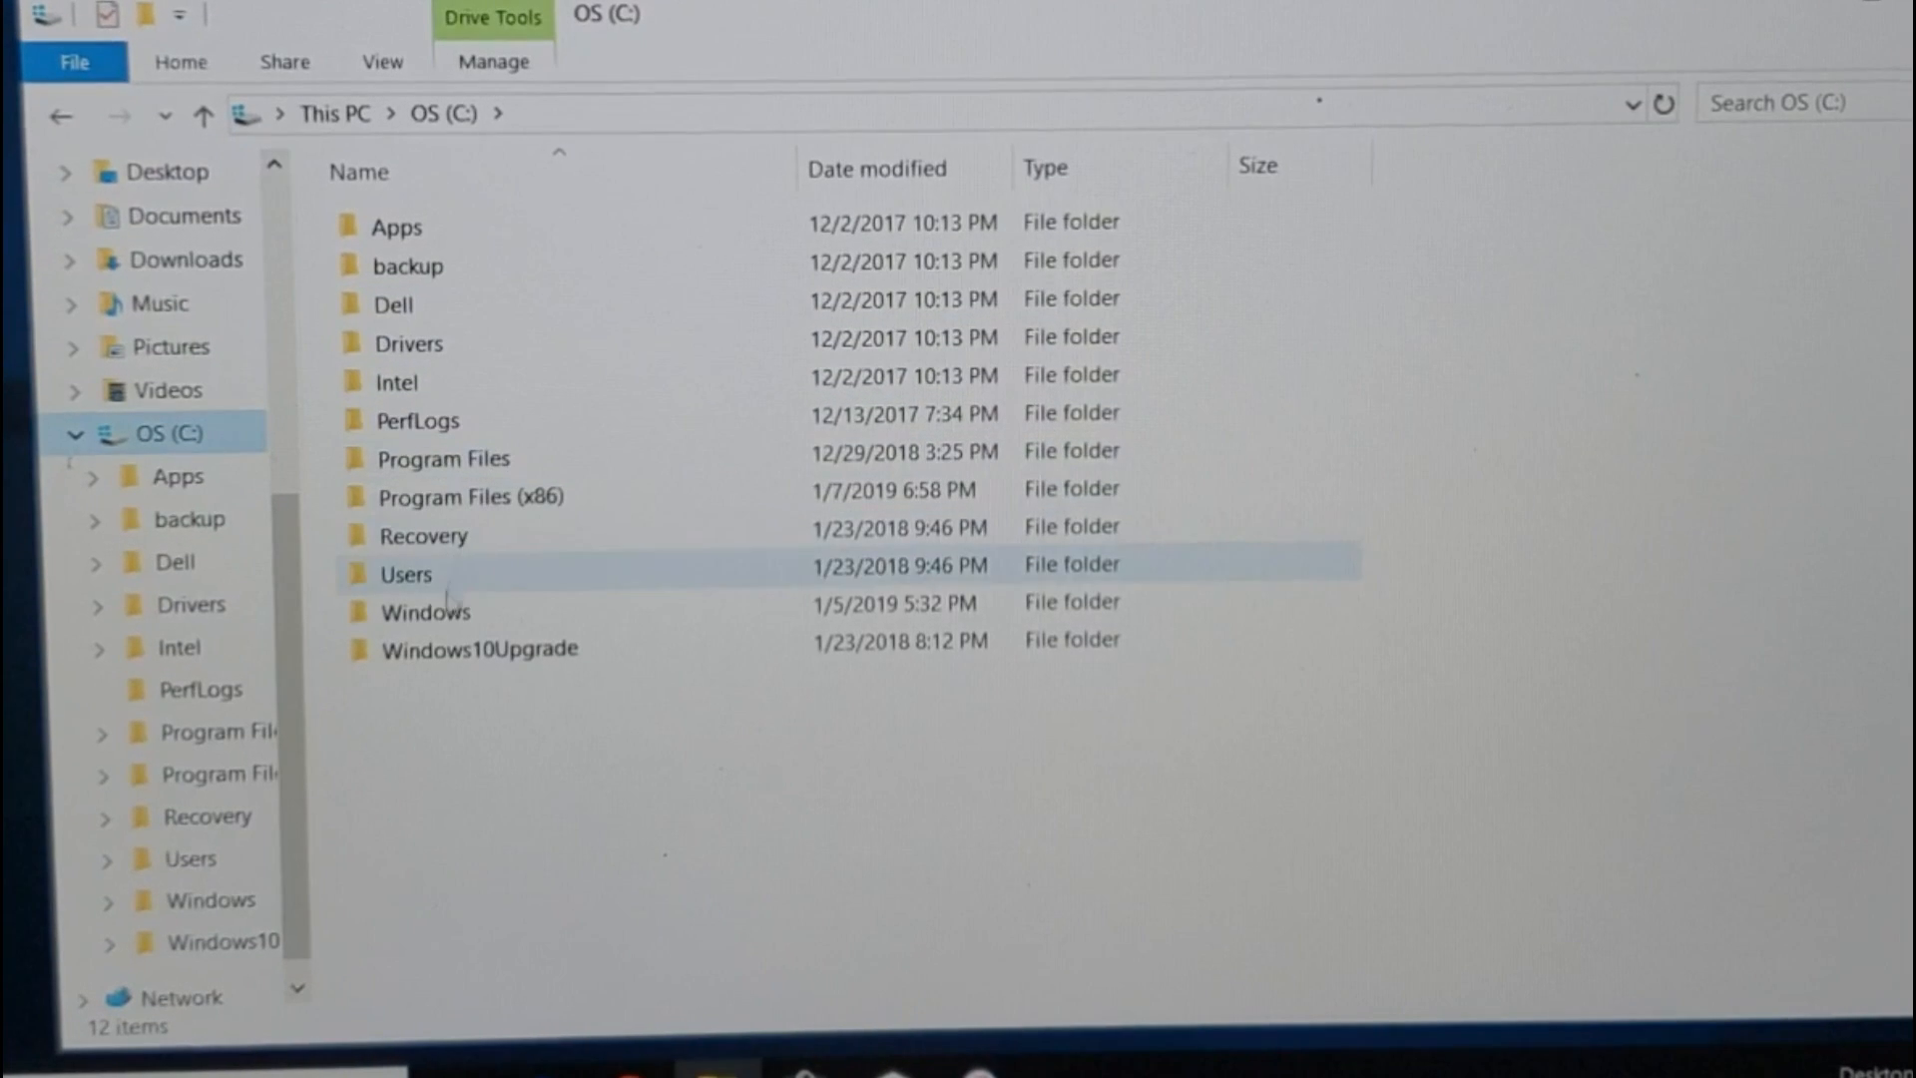
Enable Hidden items in the View options so ProgramData appears, and select it.
left_click(393, 299)
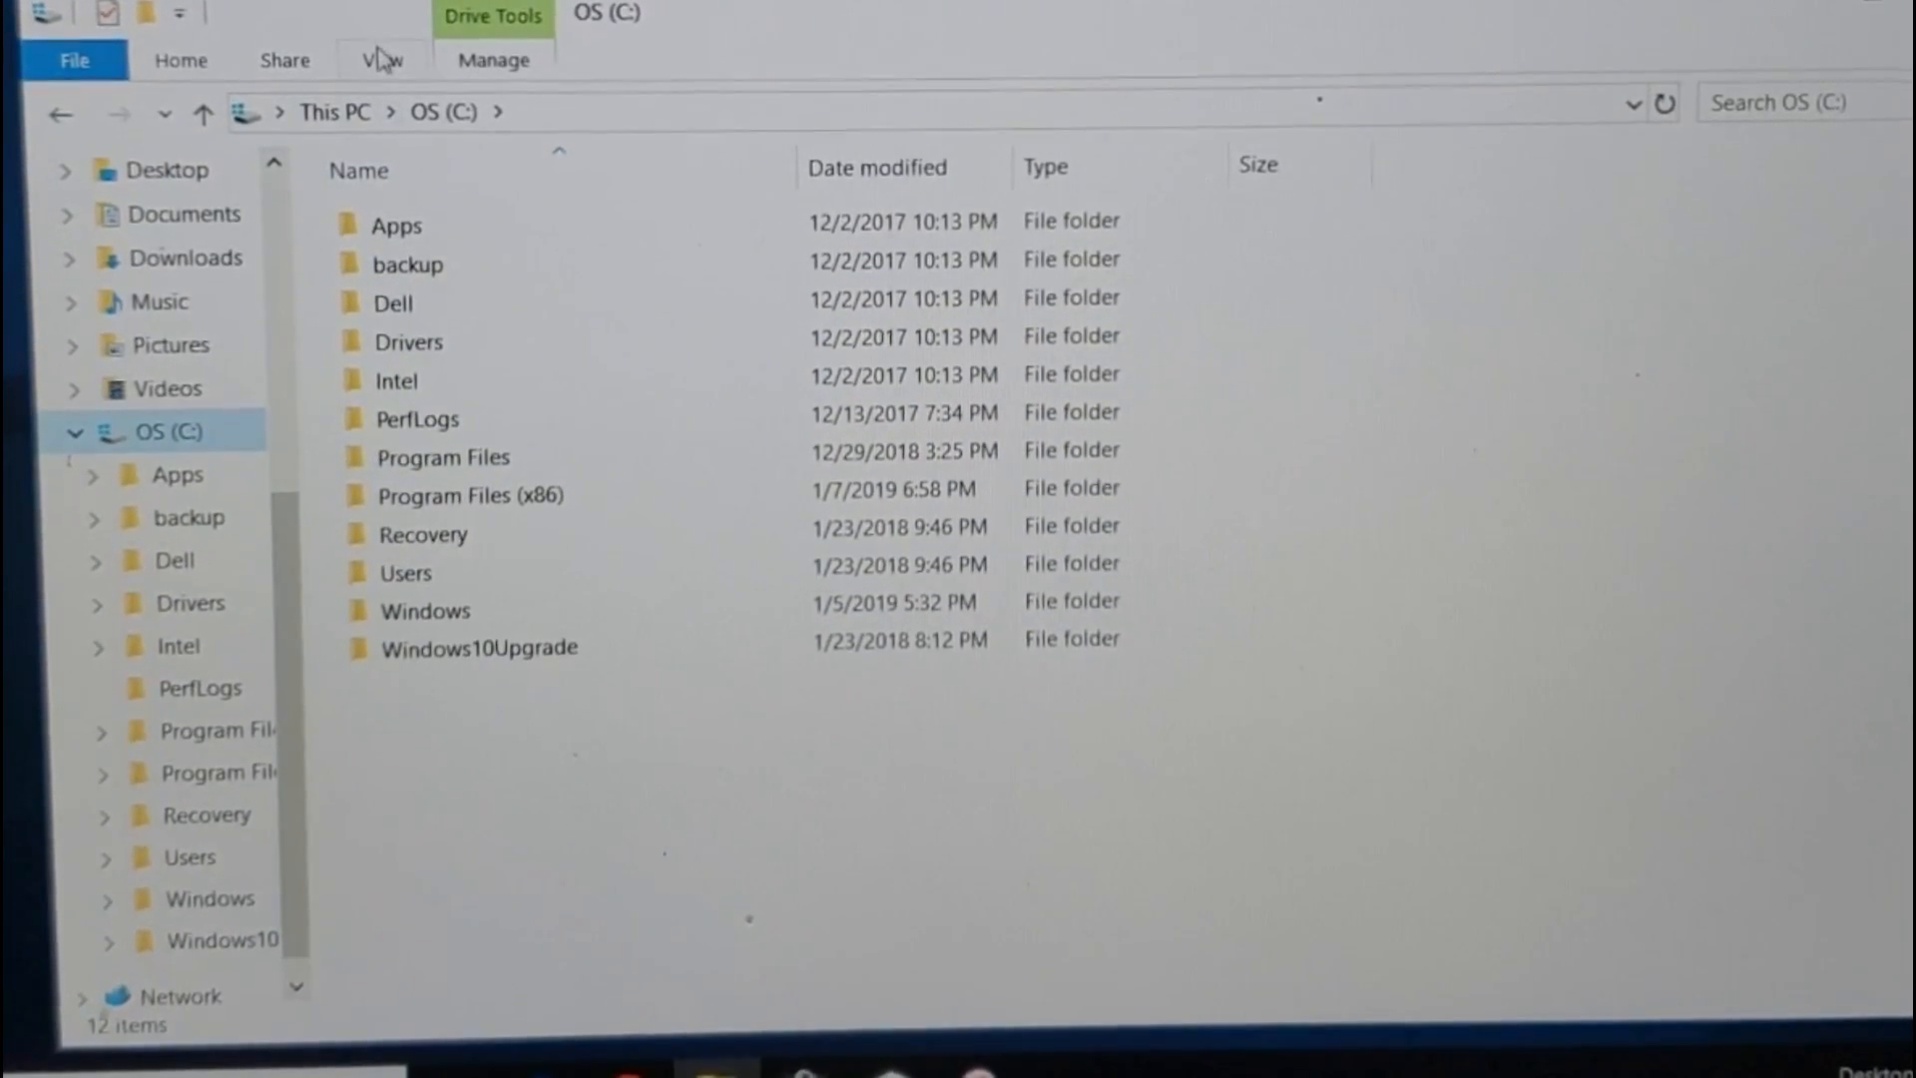
left_click(388, 58)
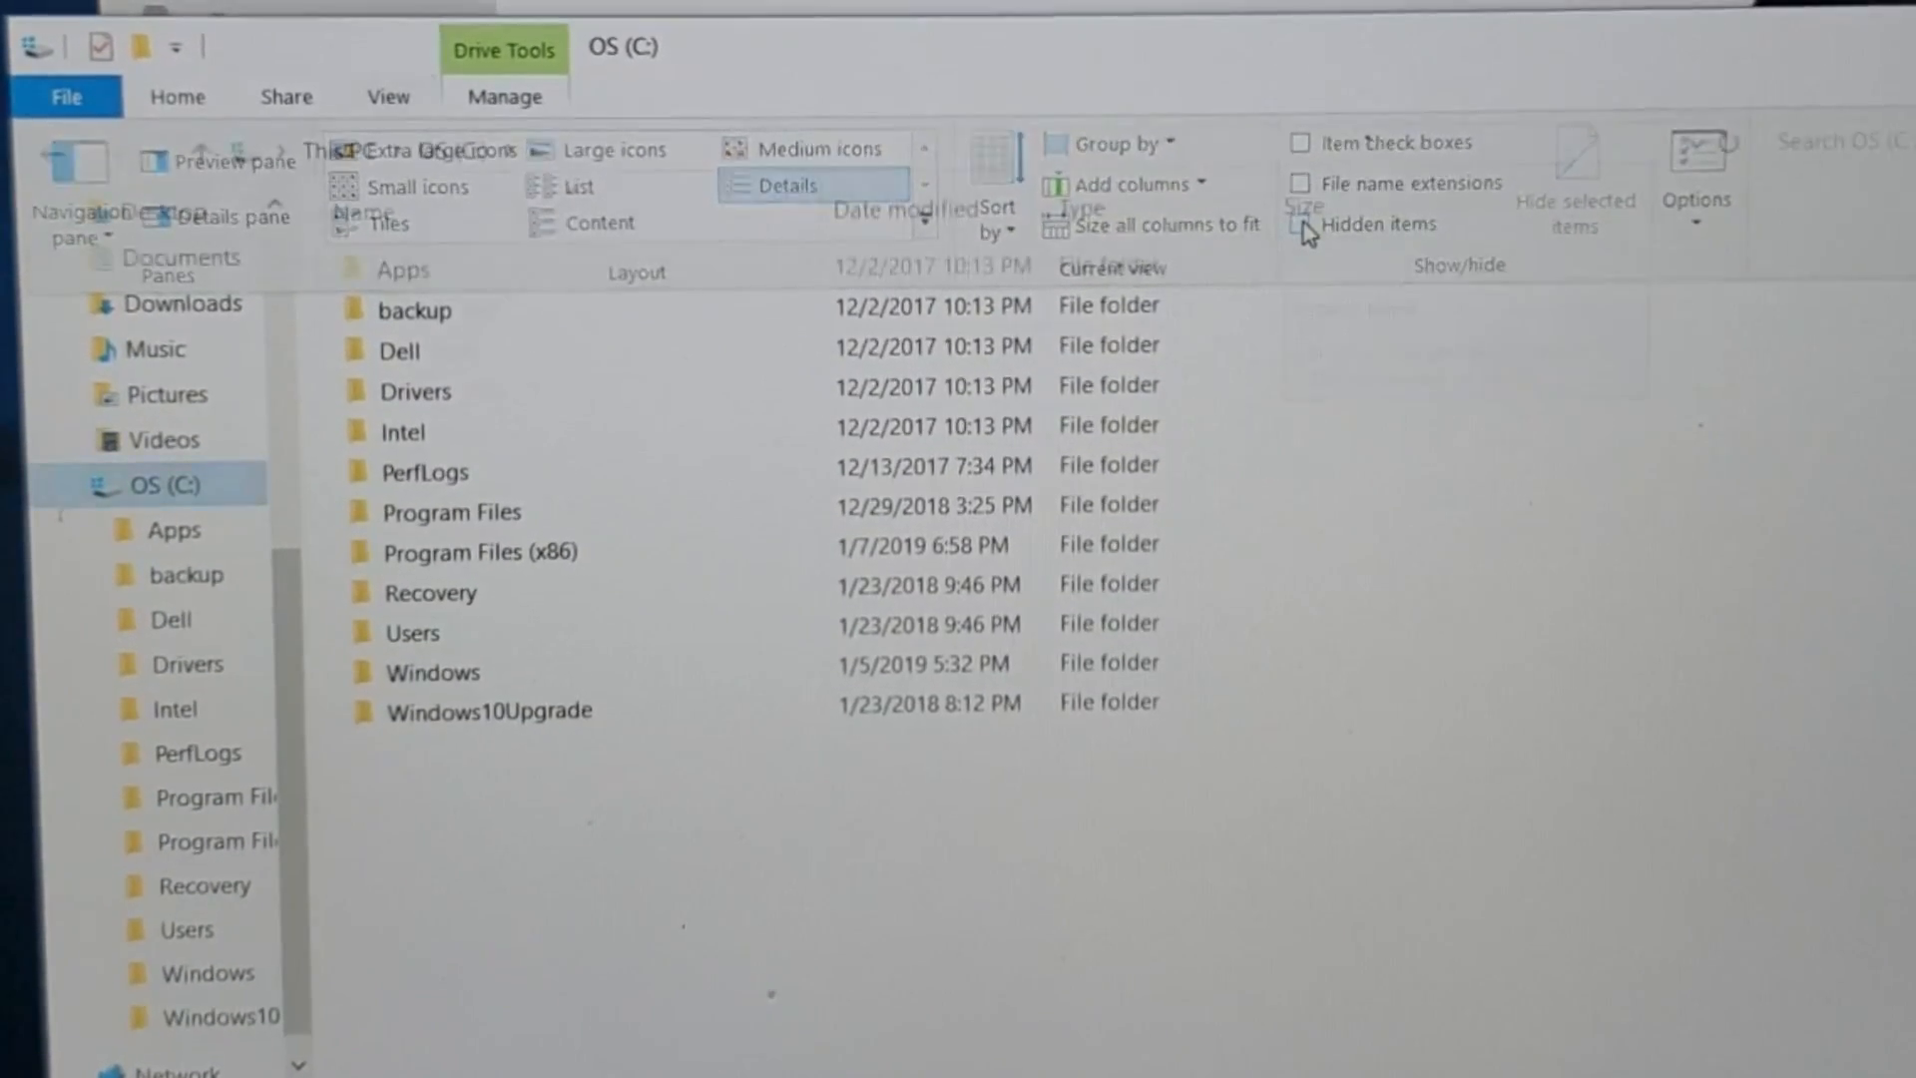
left_click(1310, 224)
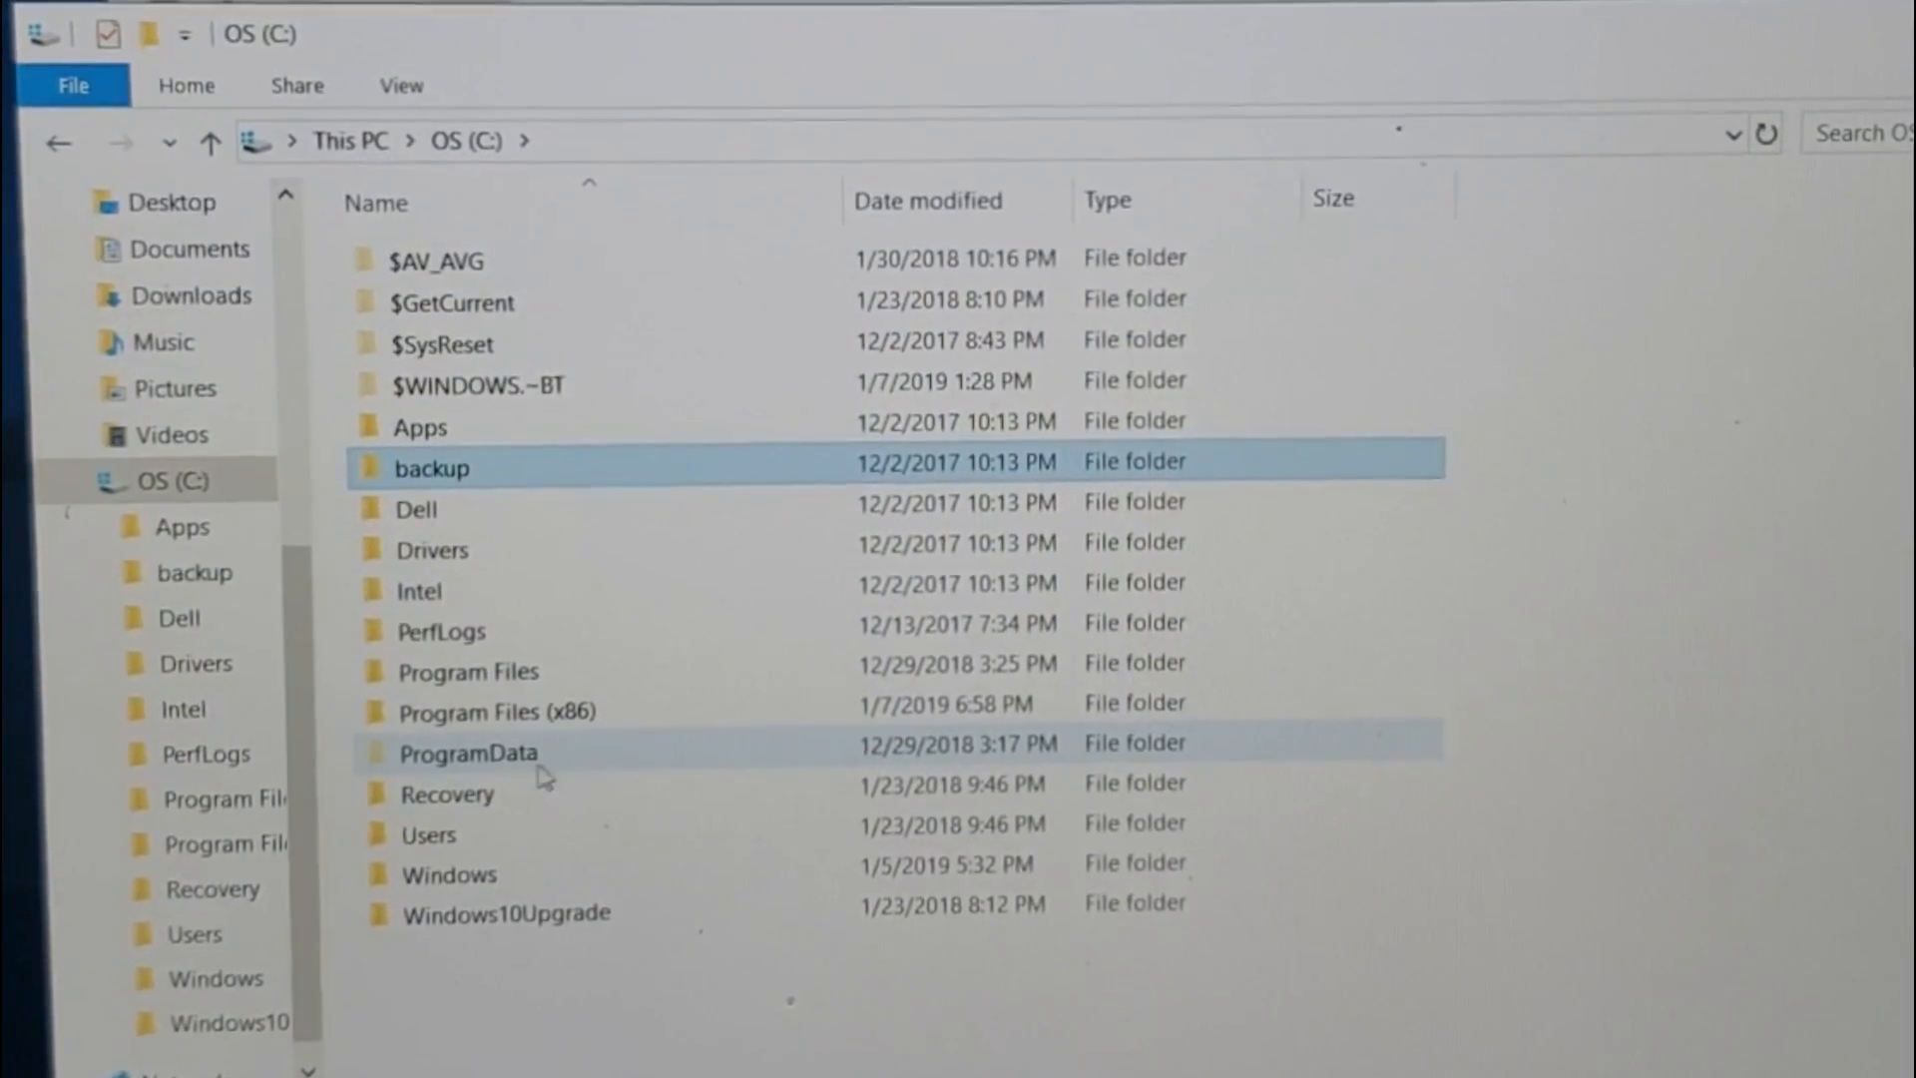
left_click(471, 753)
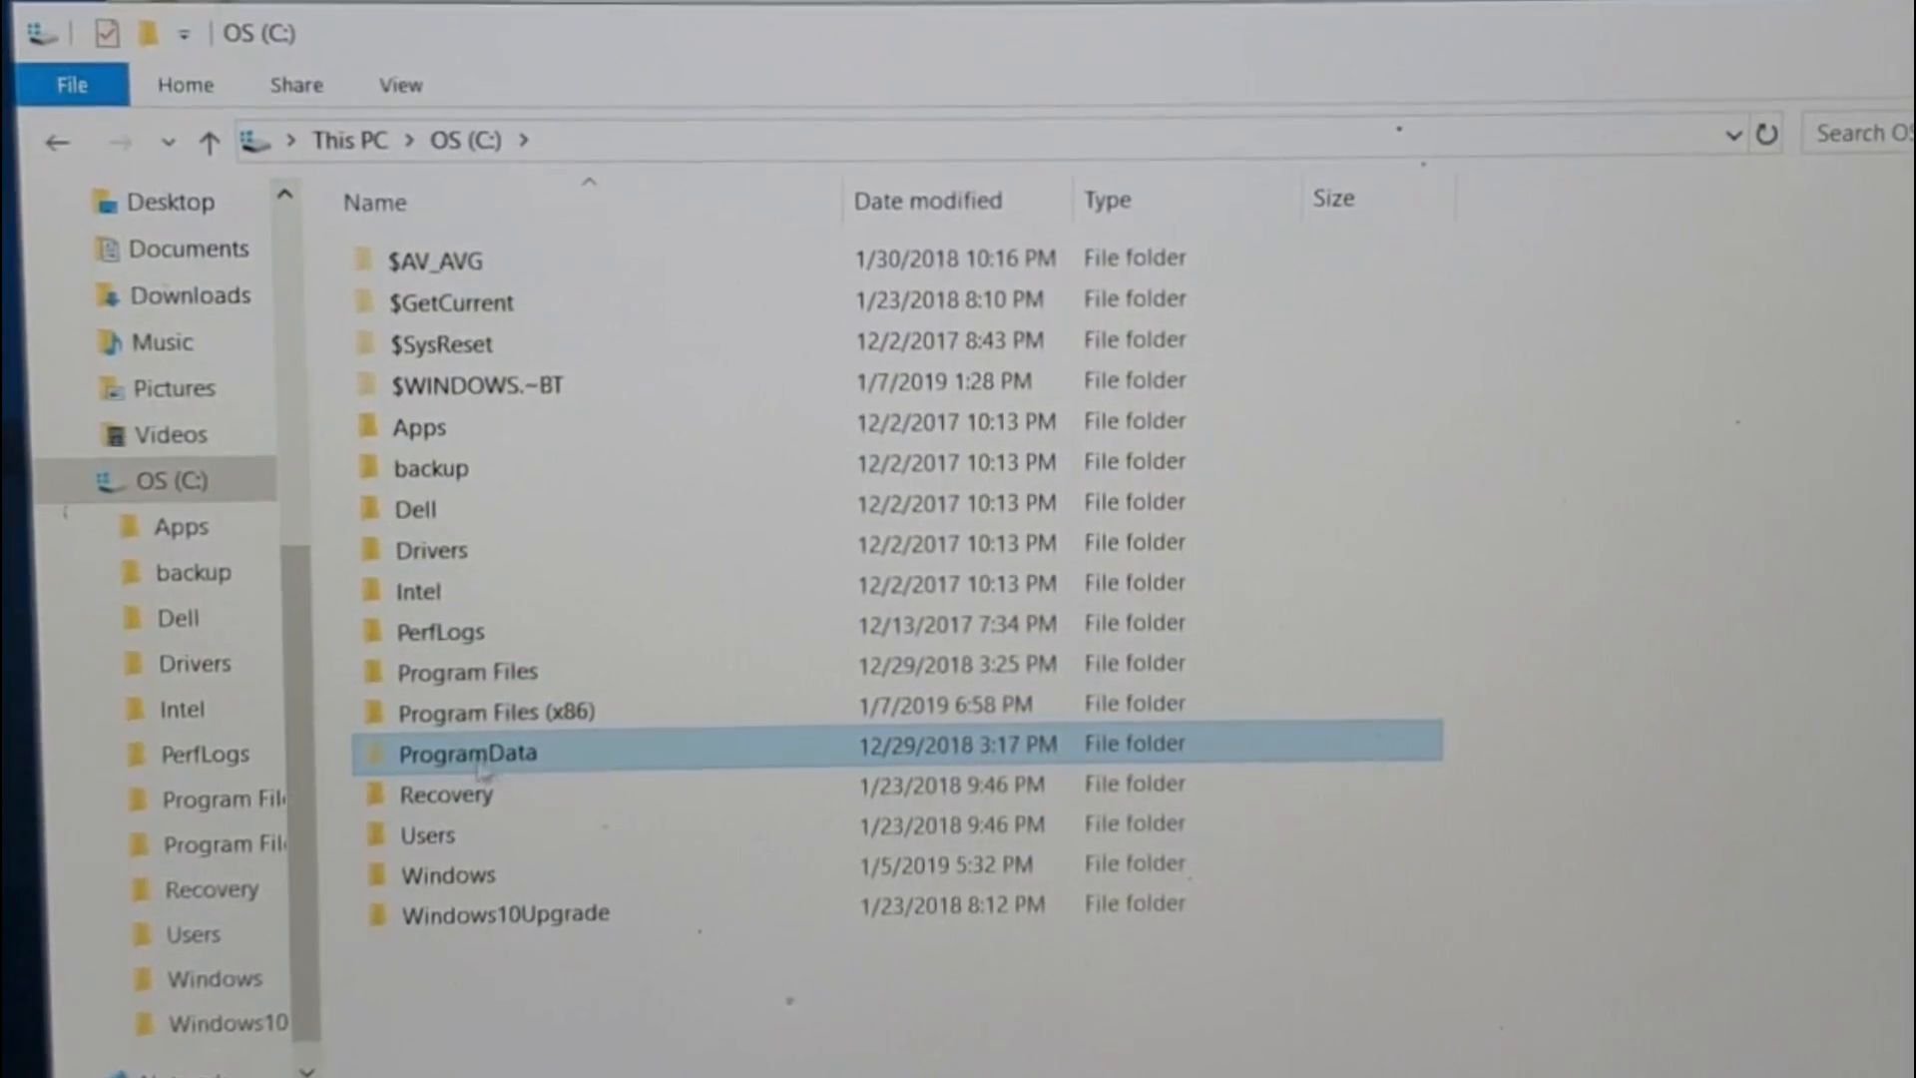
Navigate into ProgramData\Apple and inspect the Lockdown folder's contents, then return to Apple.
double_click(467, 752)
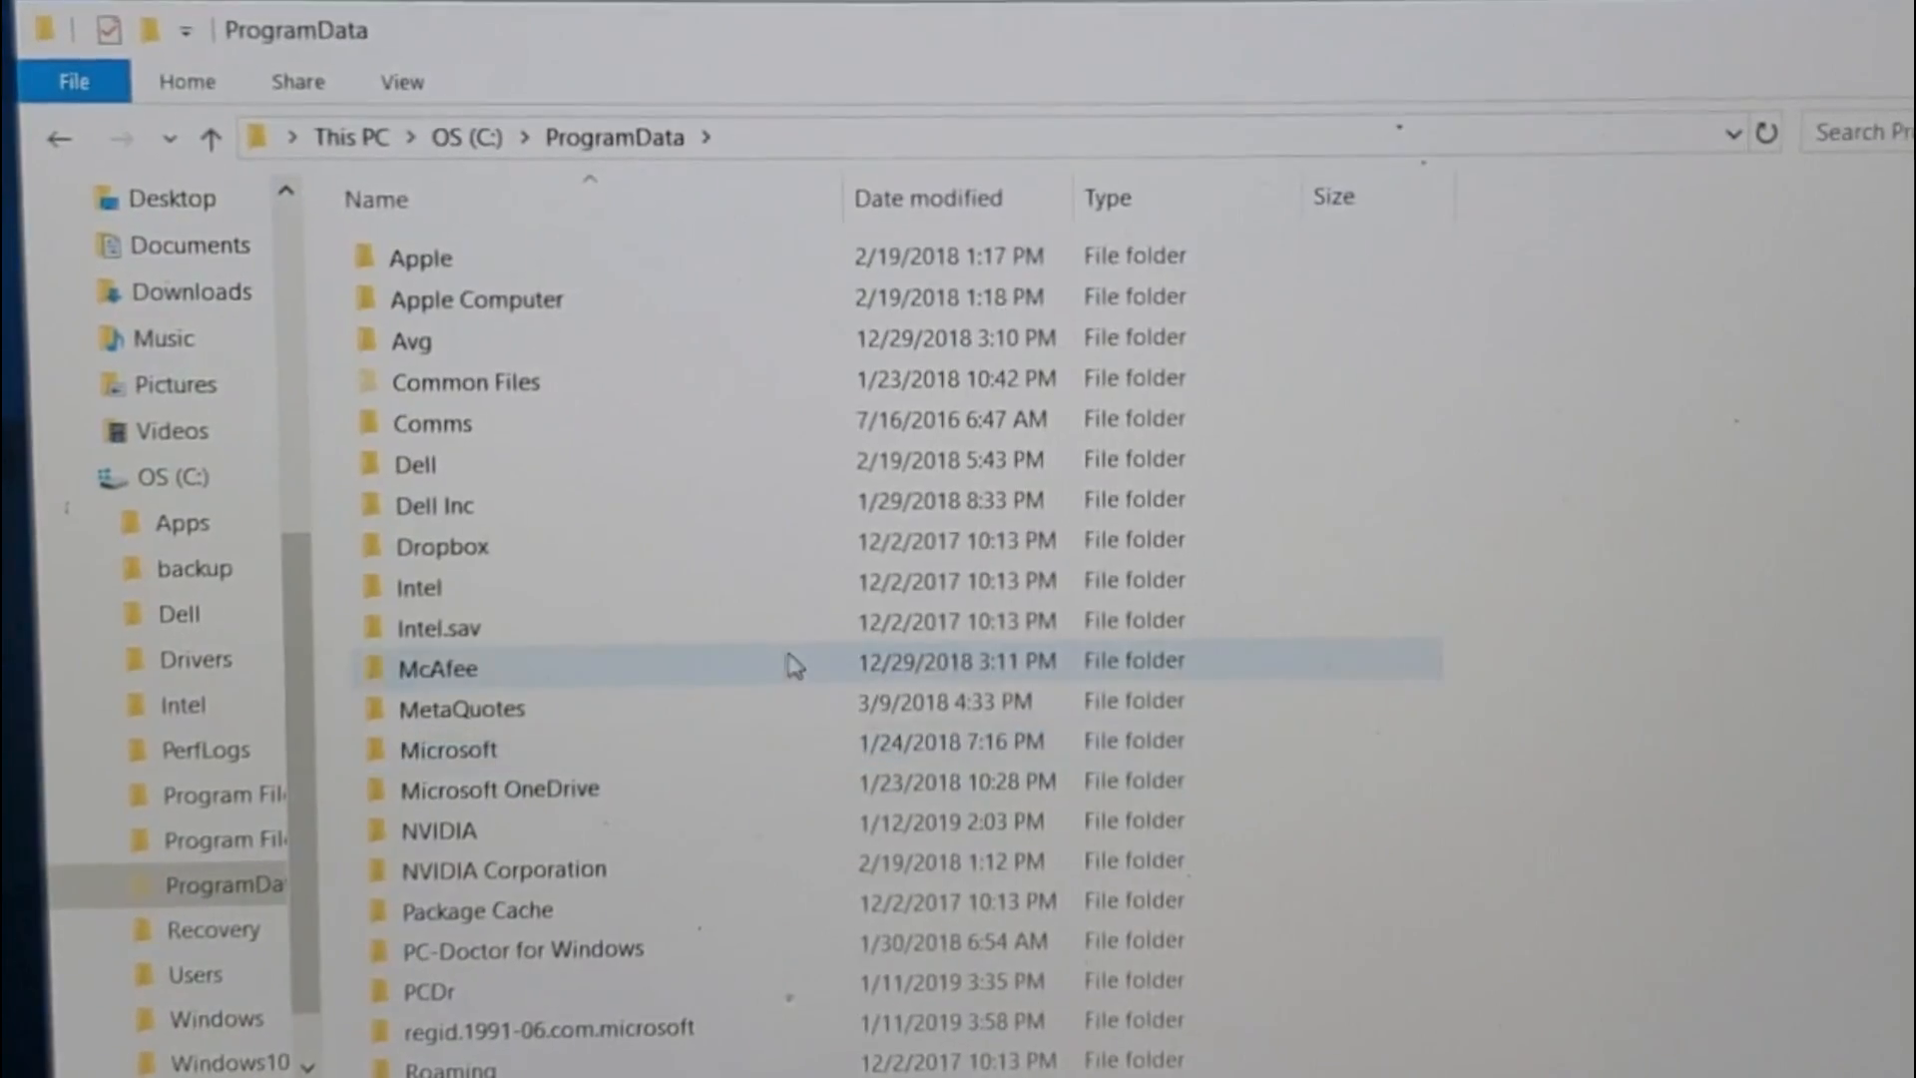
left_click(467, 380)
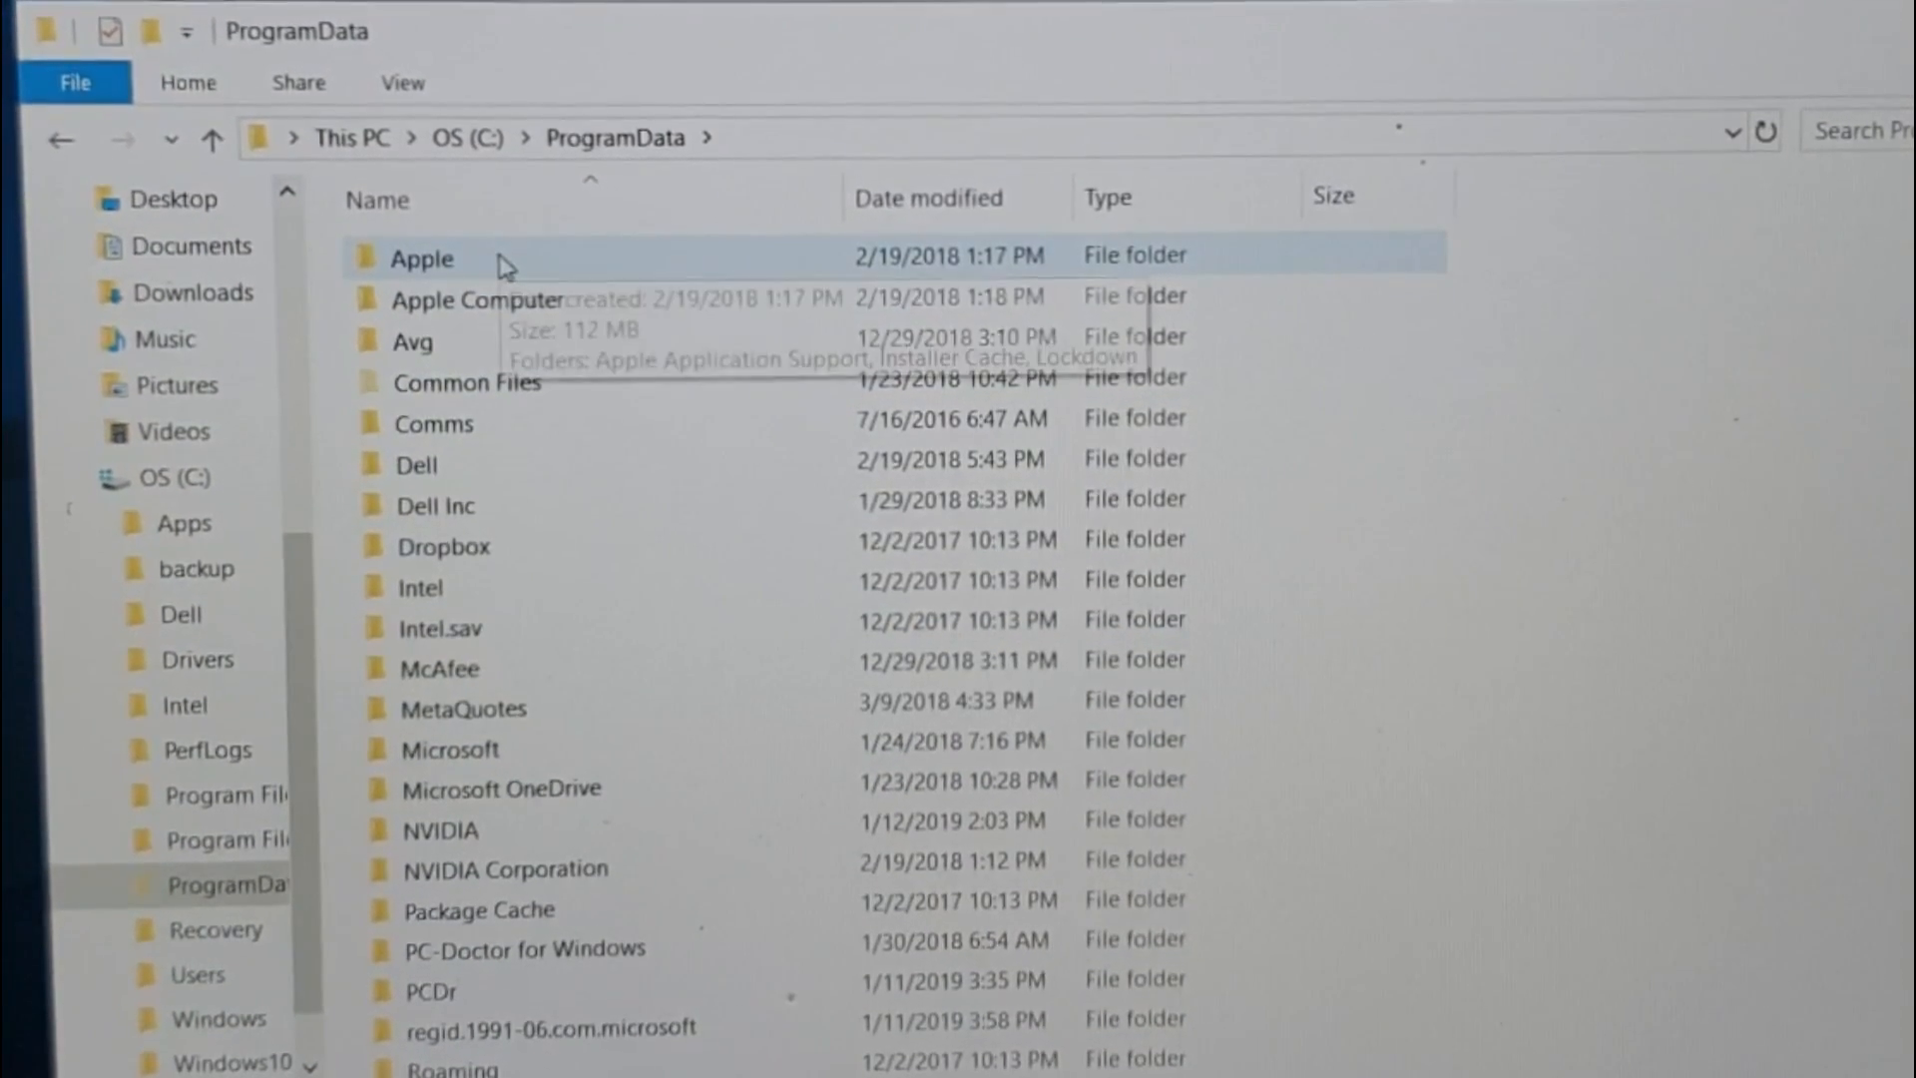
double_click(421, 257)
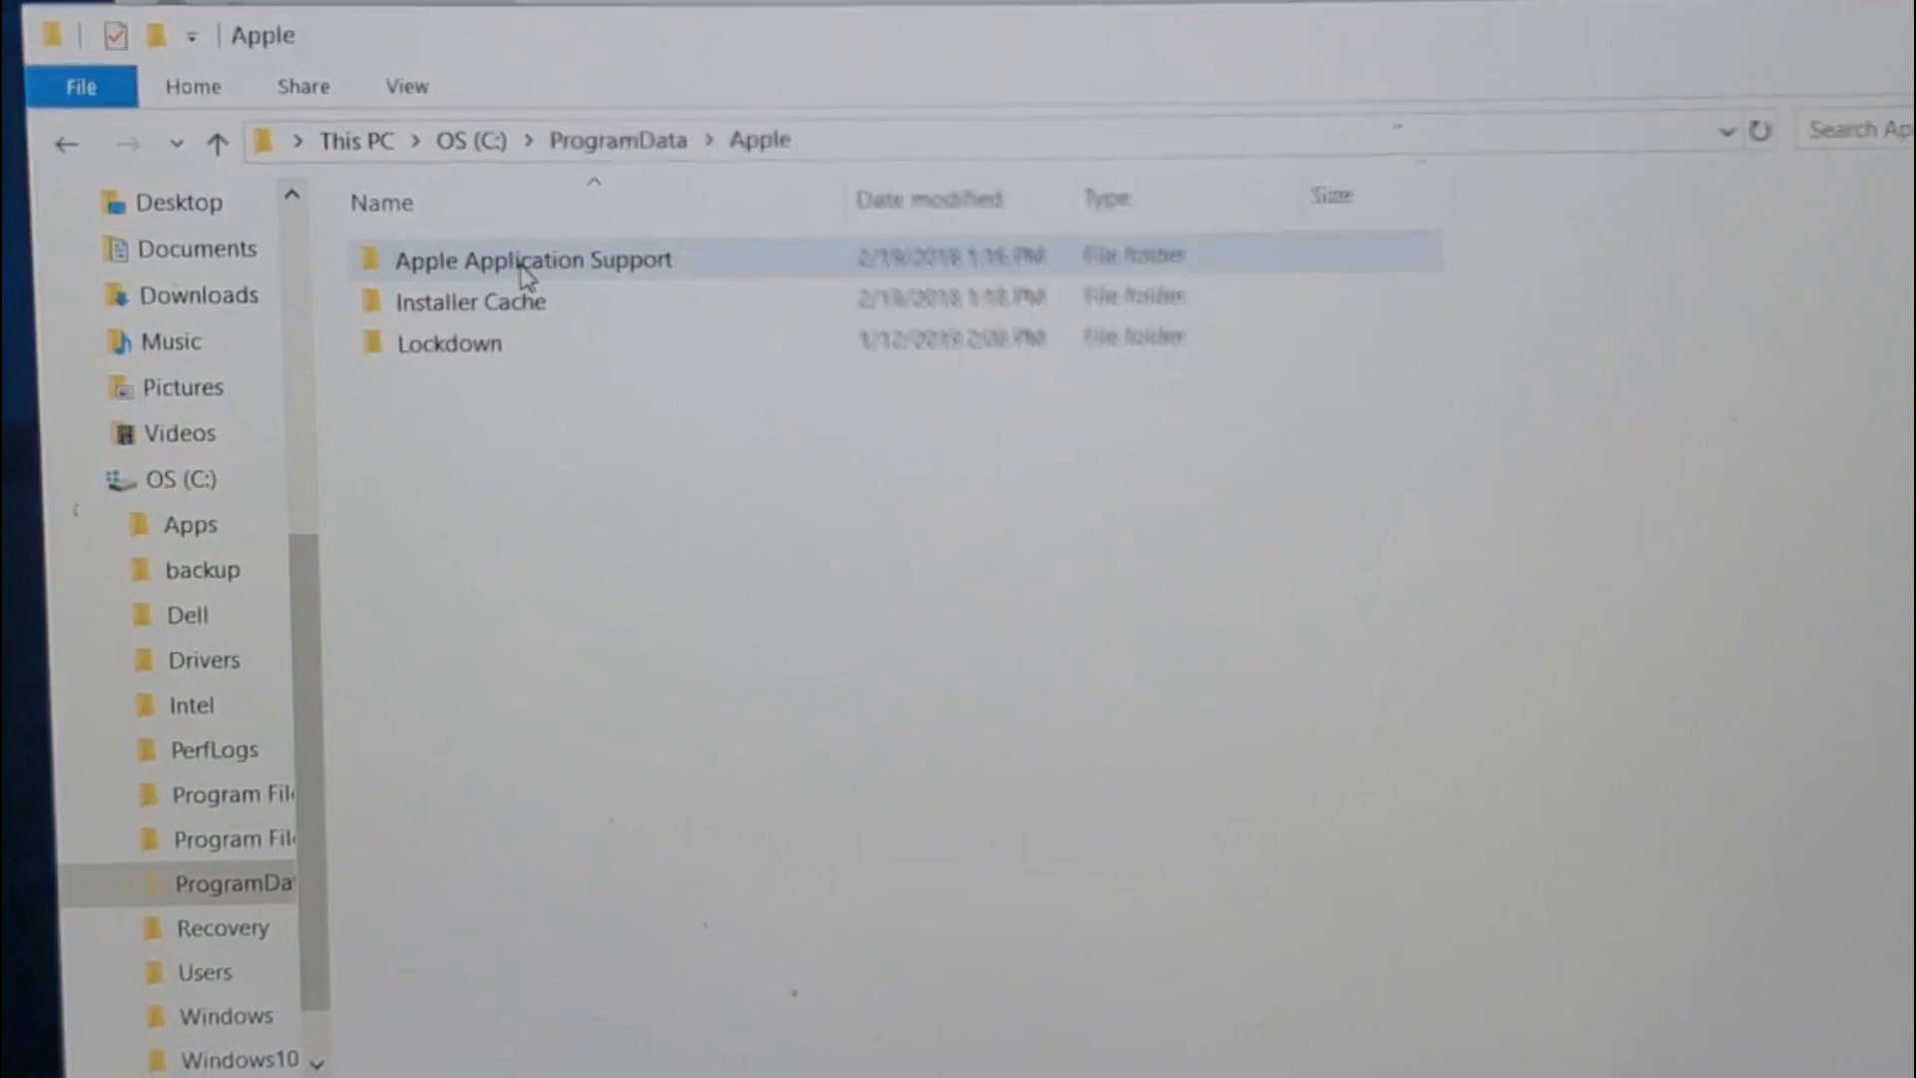
left_click(445, 343)
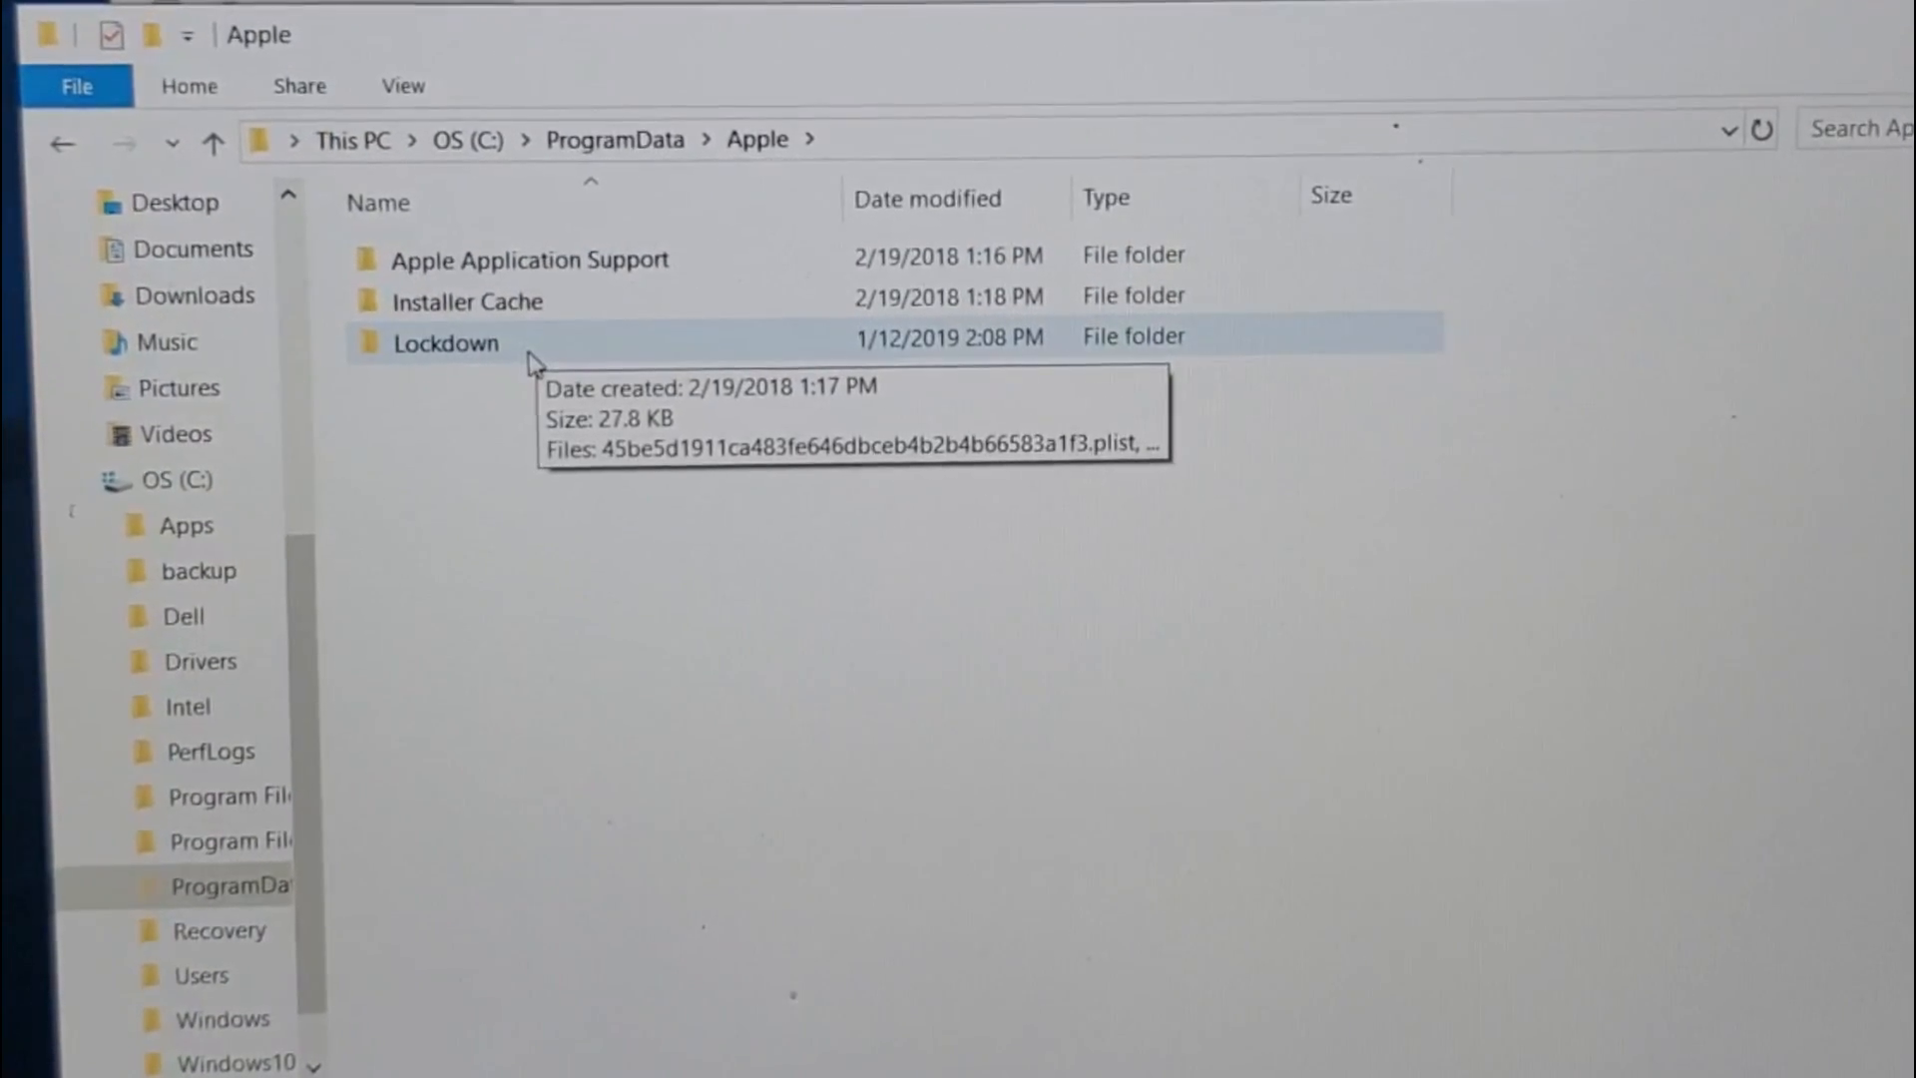
double_click(445, 341)
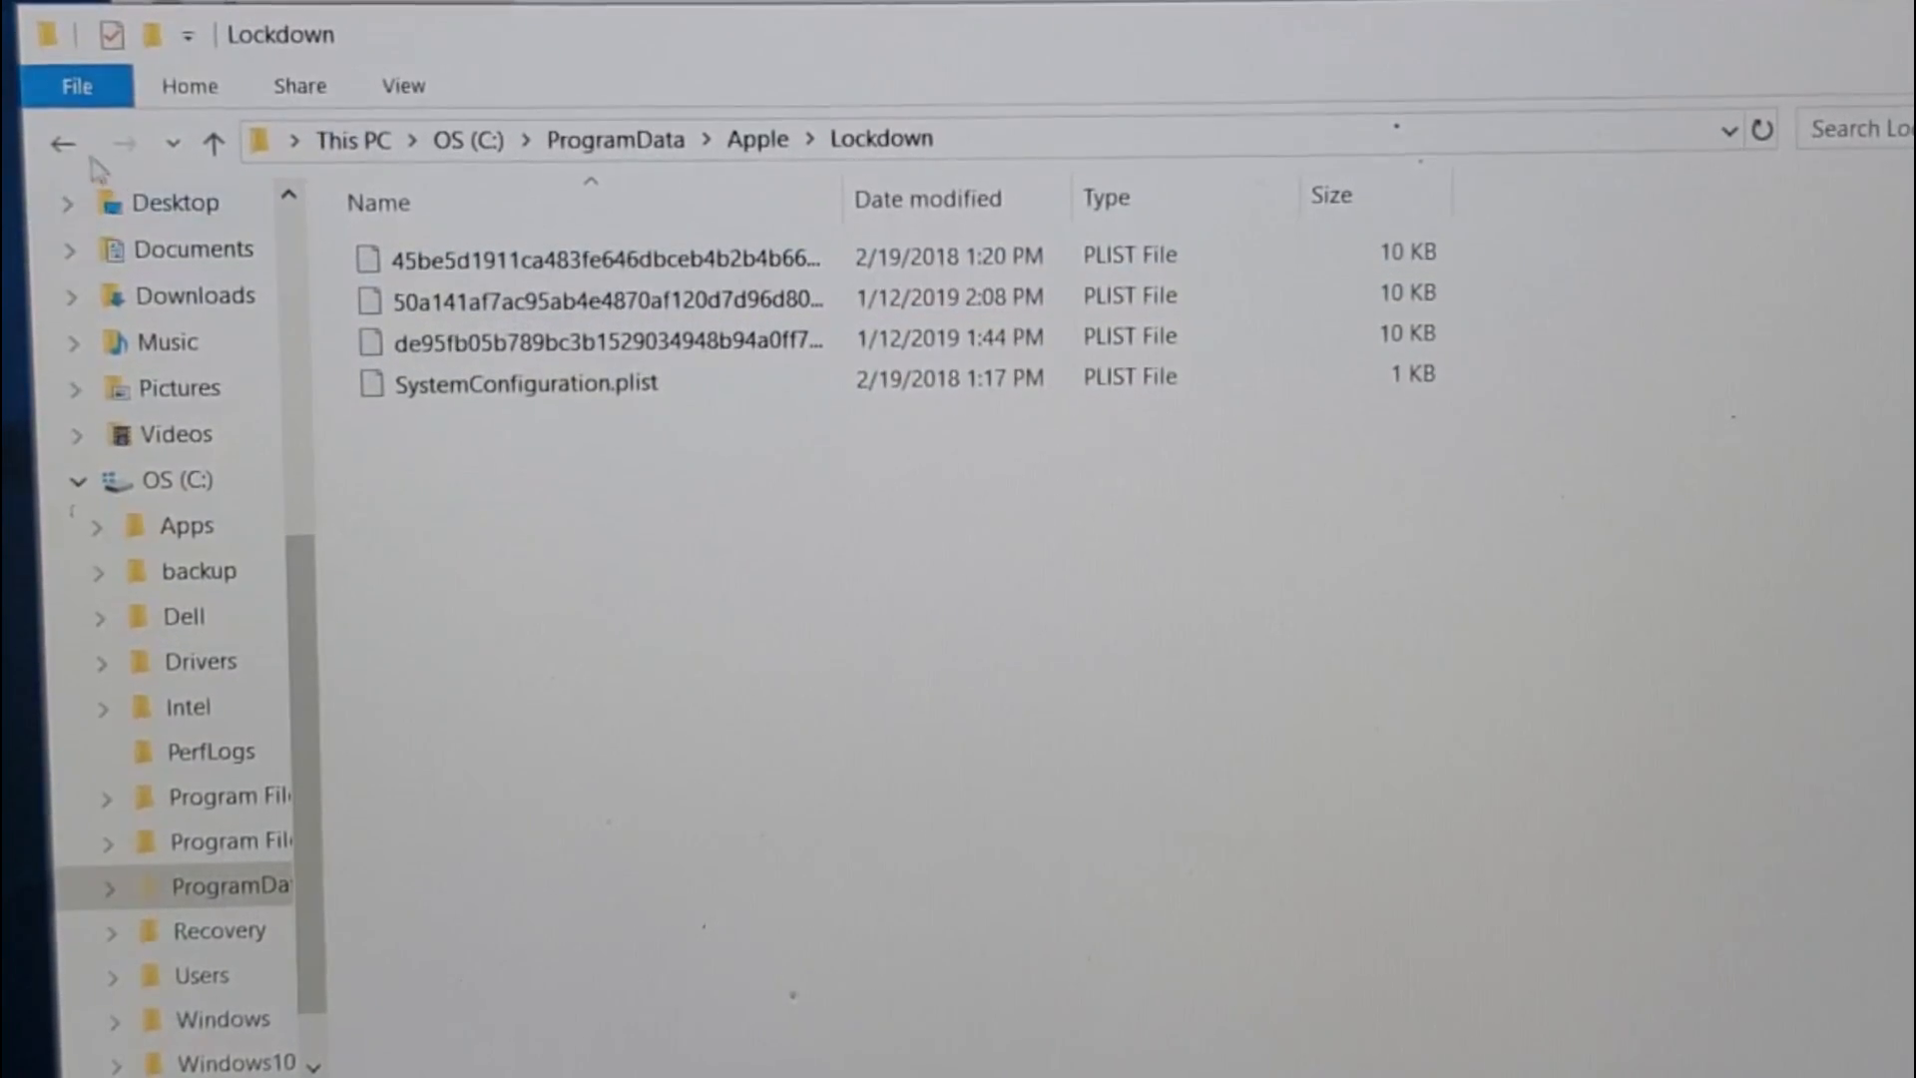
left_click(61, 144)
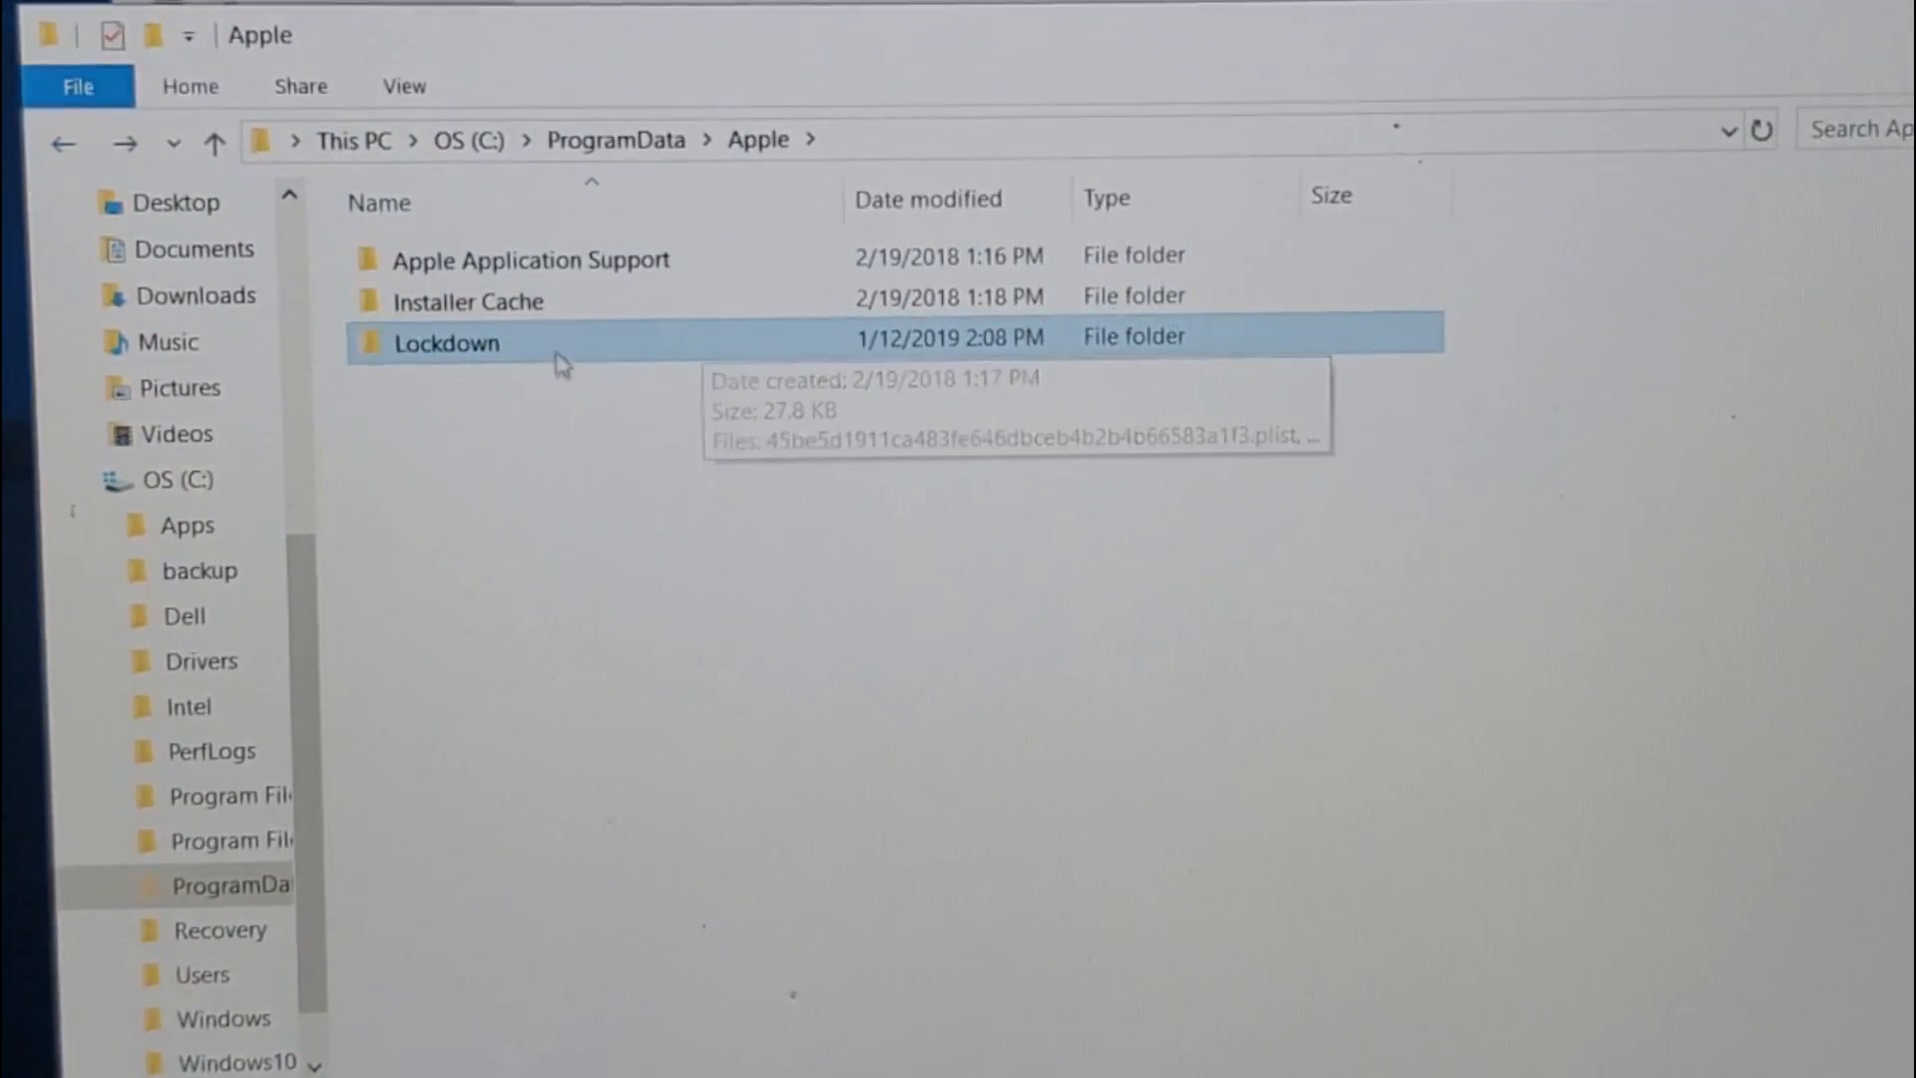
Delete the Lockdown folder from ProgramData\Apple via its context menu.
right_click(445, 343)
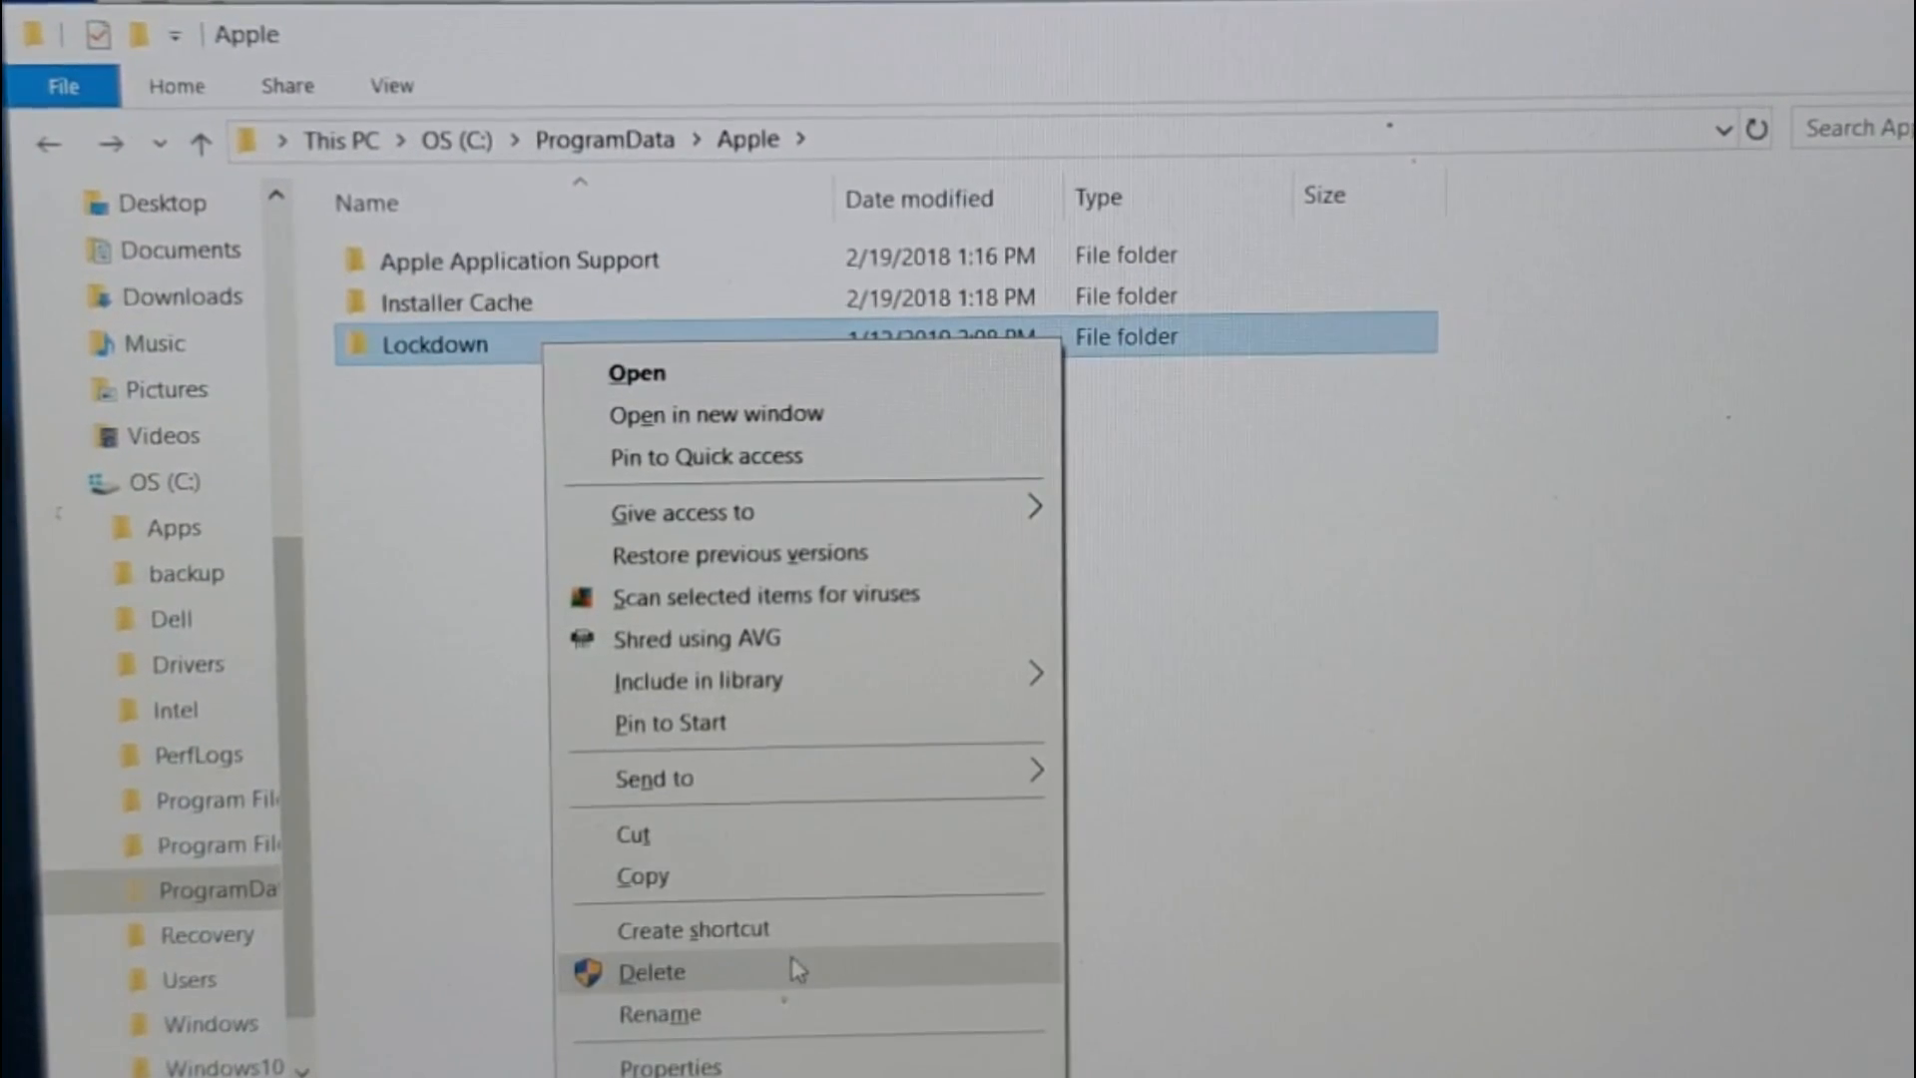
left_click(651, 971)
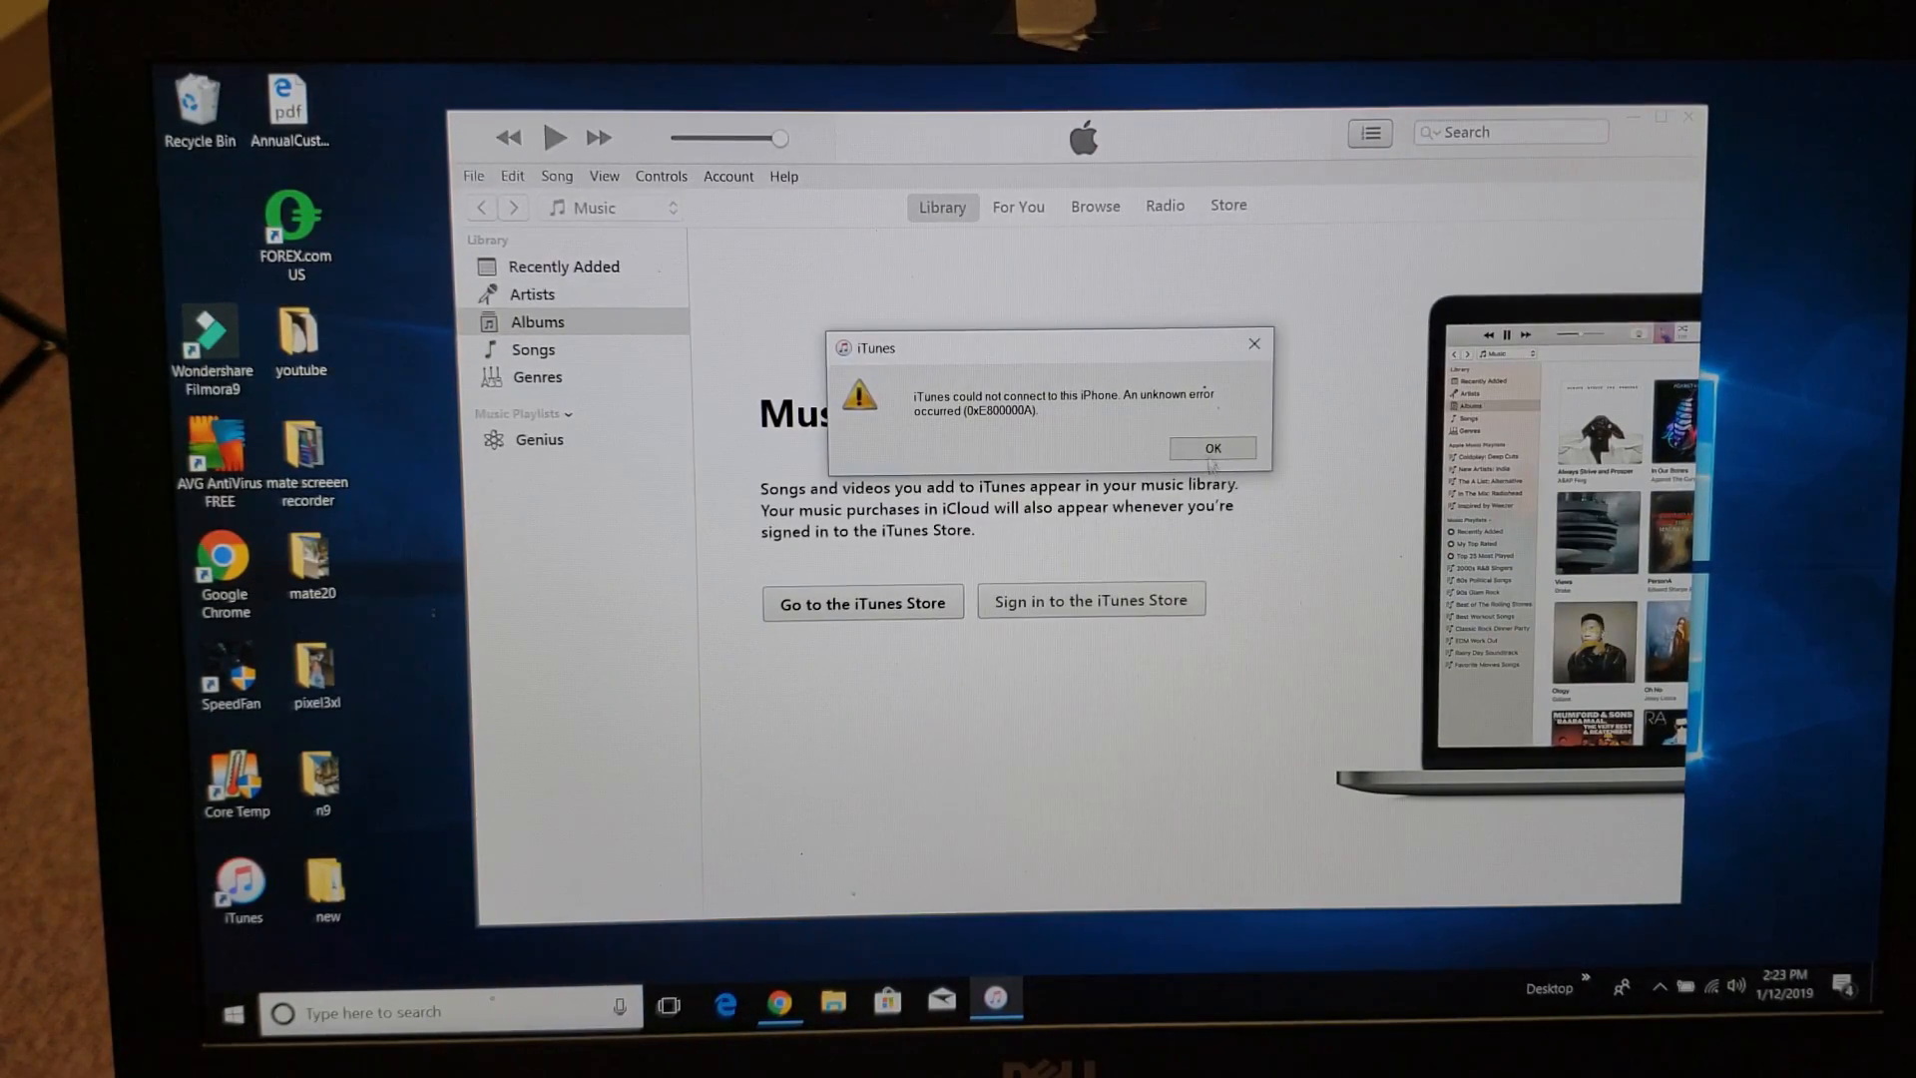
Dismiss both iTunes could-not-connect-to-iPhone error dialogs with OK.
left_click(1211, 447)
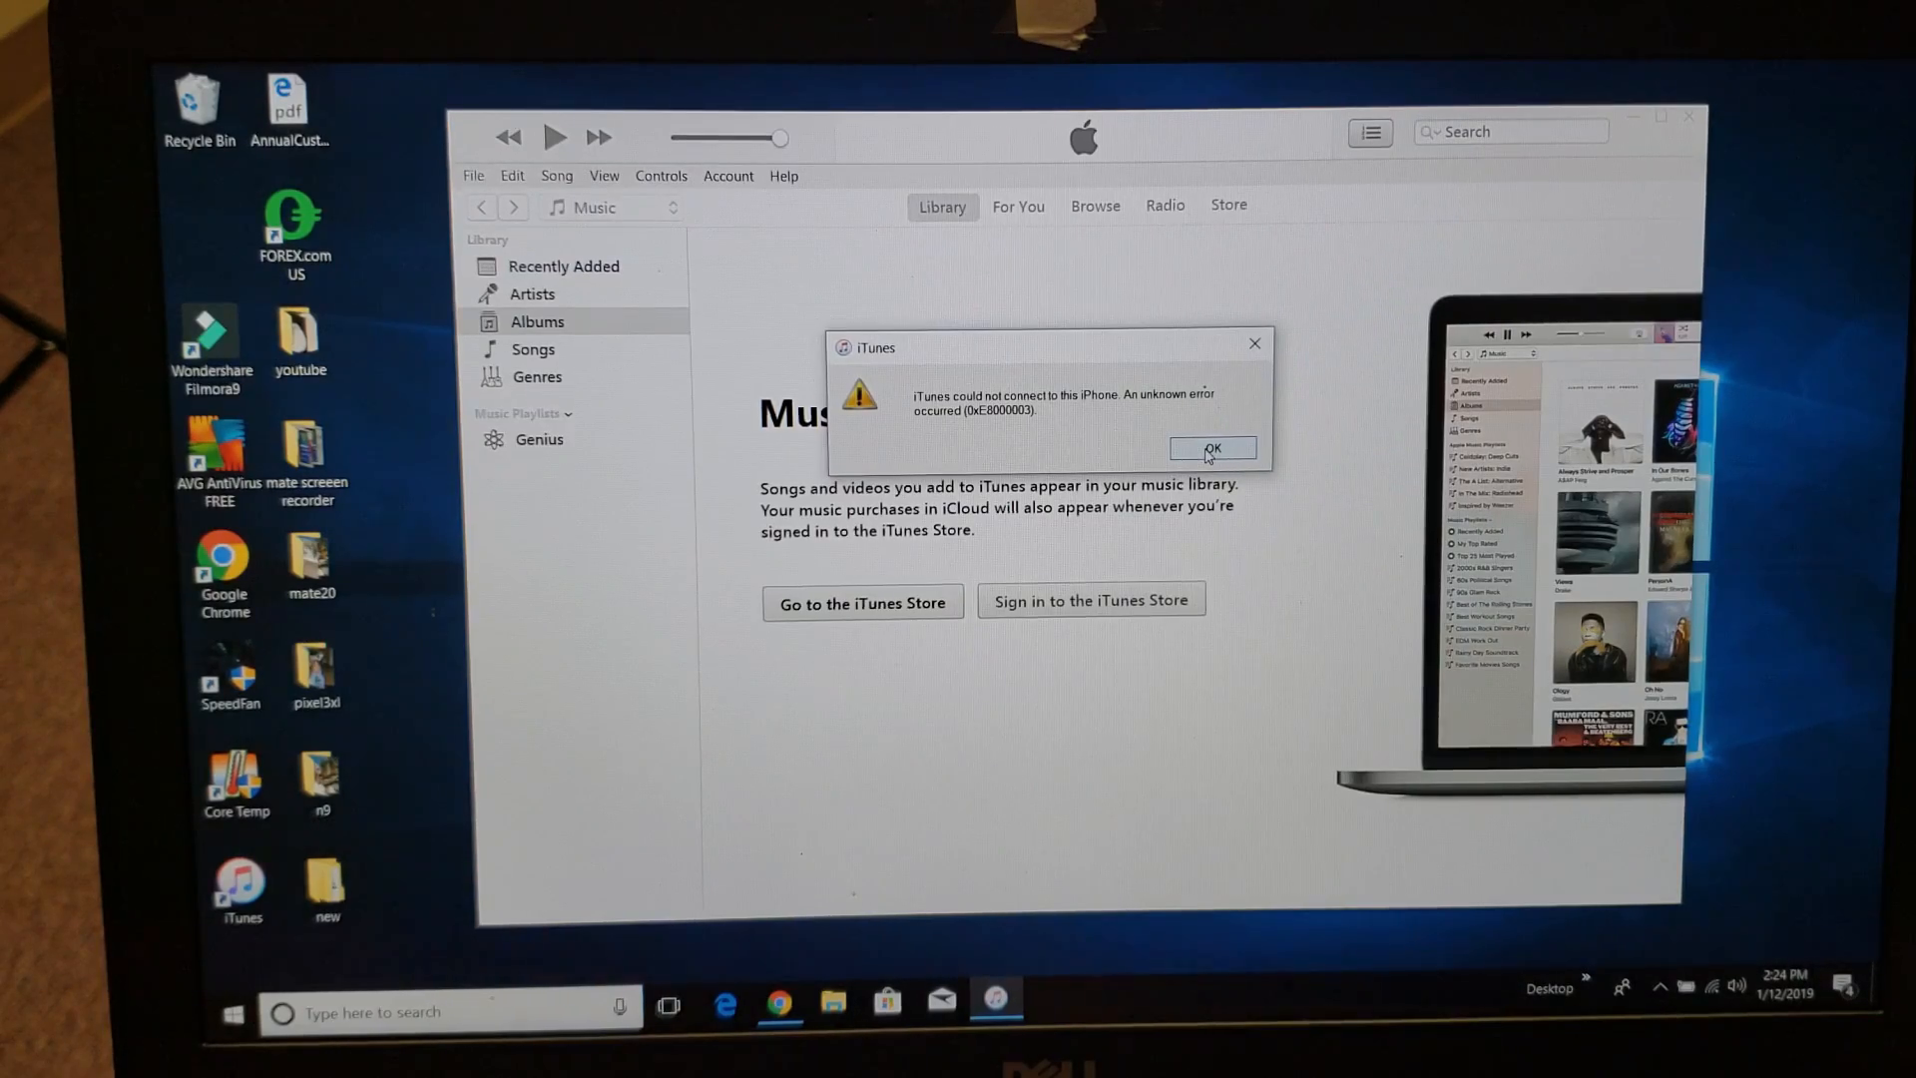
left_click(1212, 447)
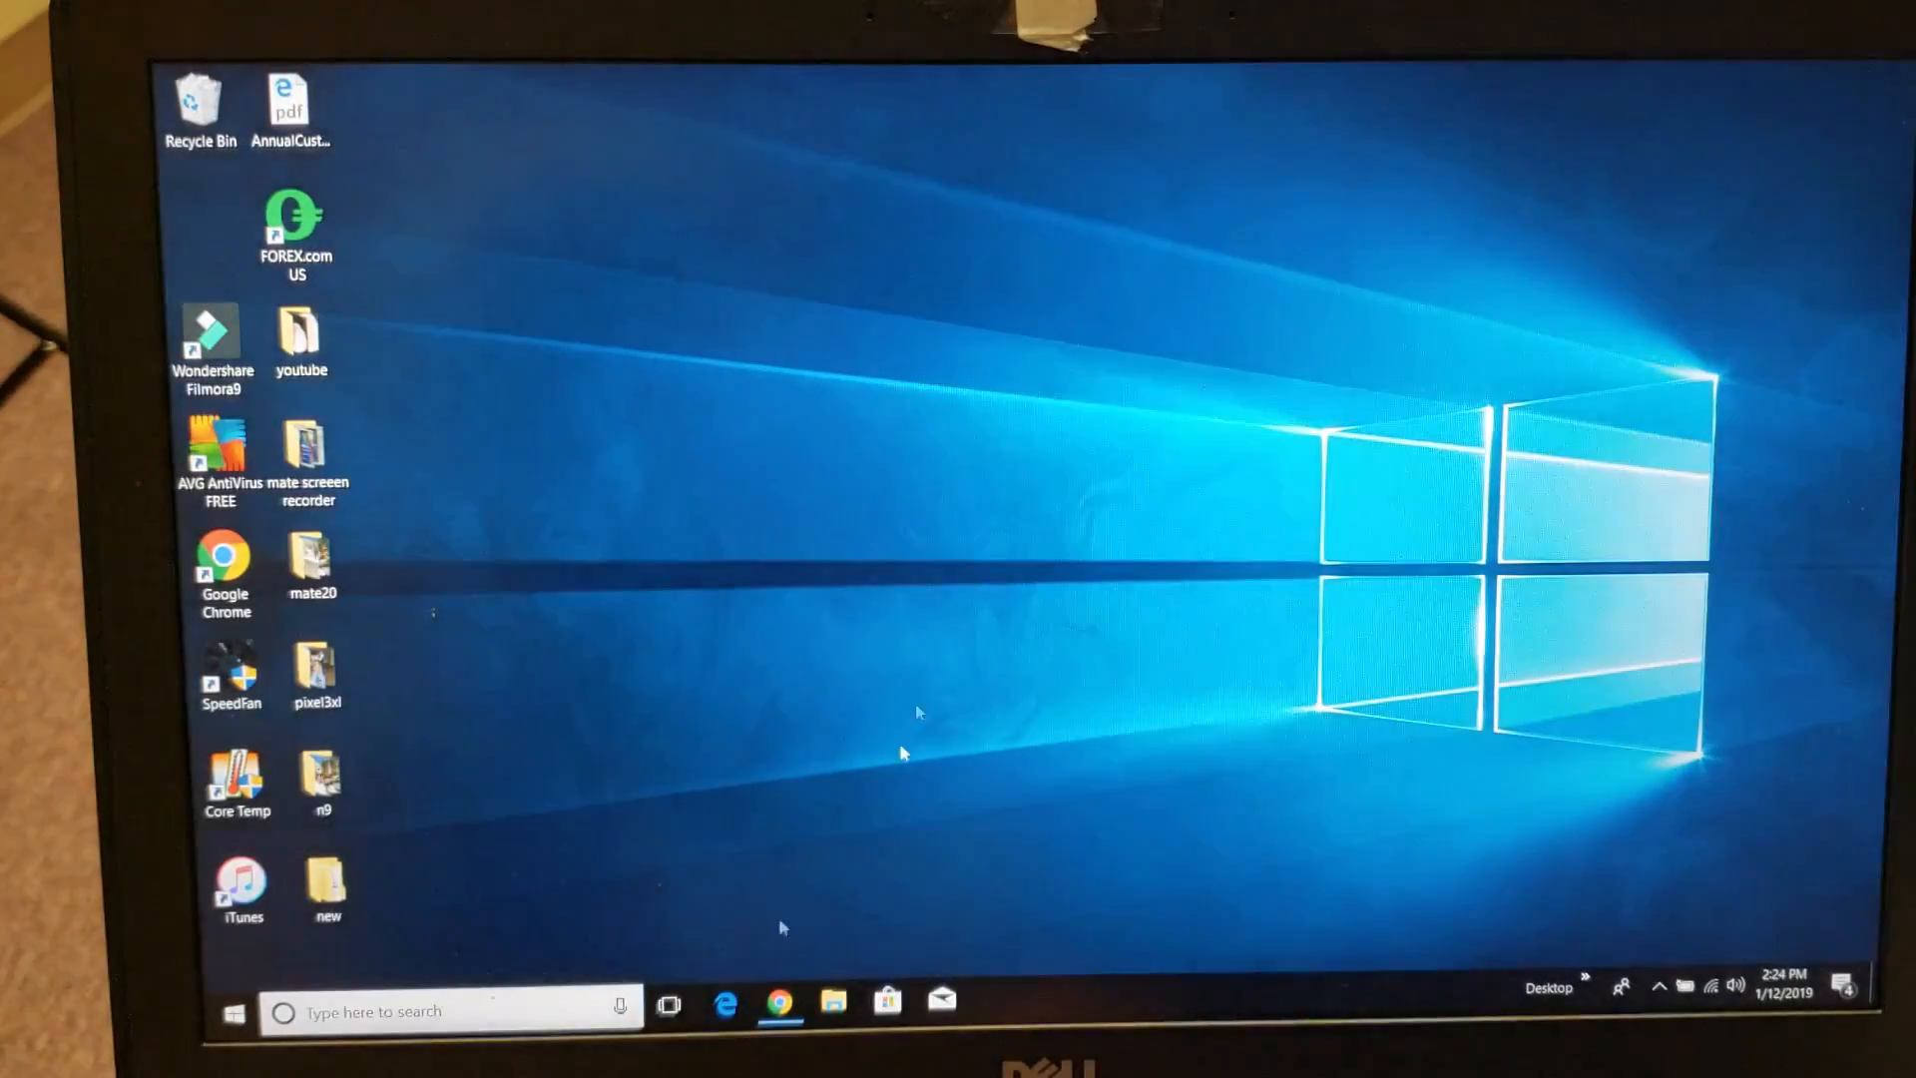
Restart the computer from the Start button's quick system options.
right_click(225, 1010)
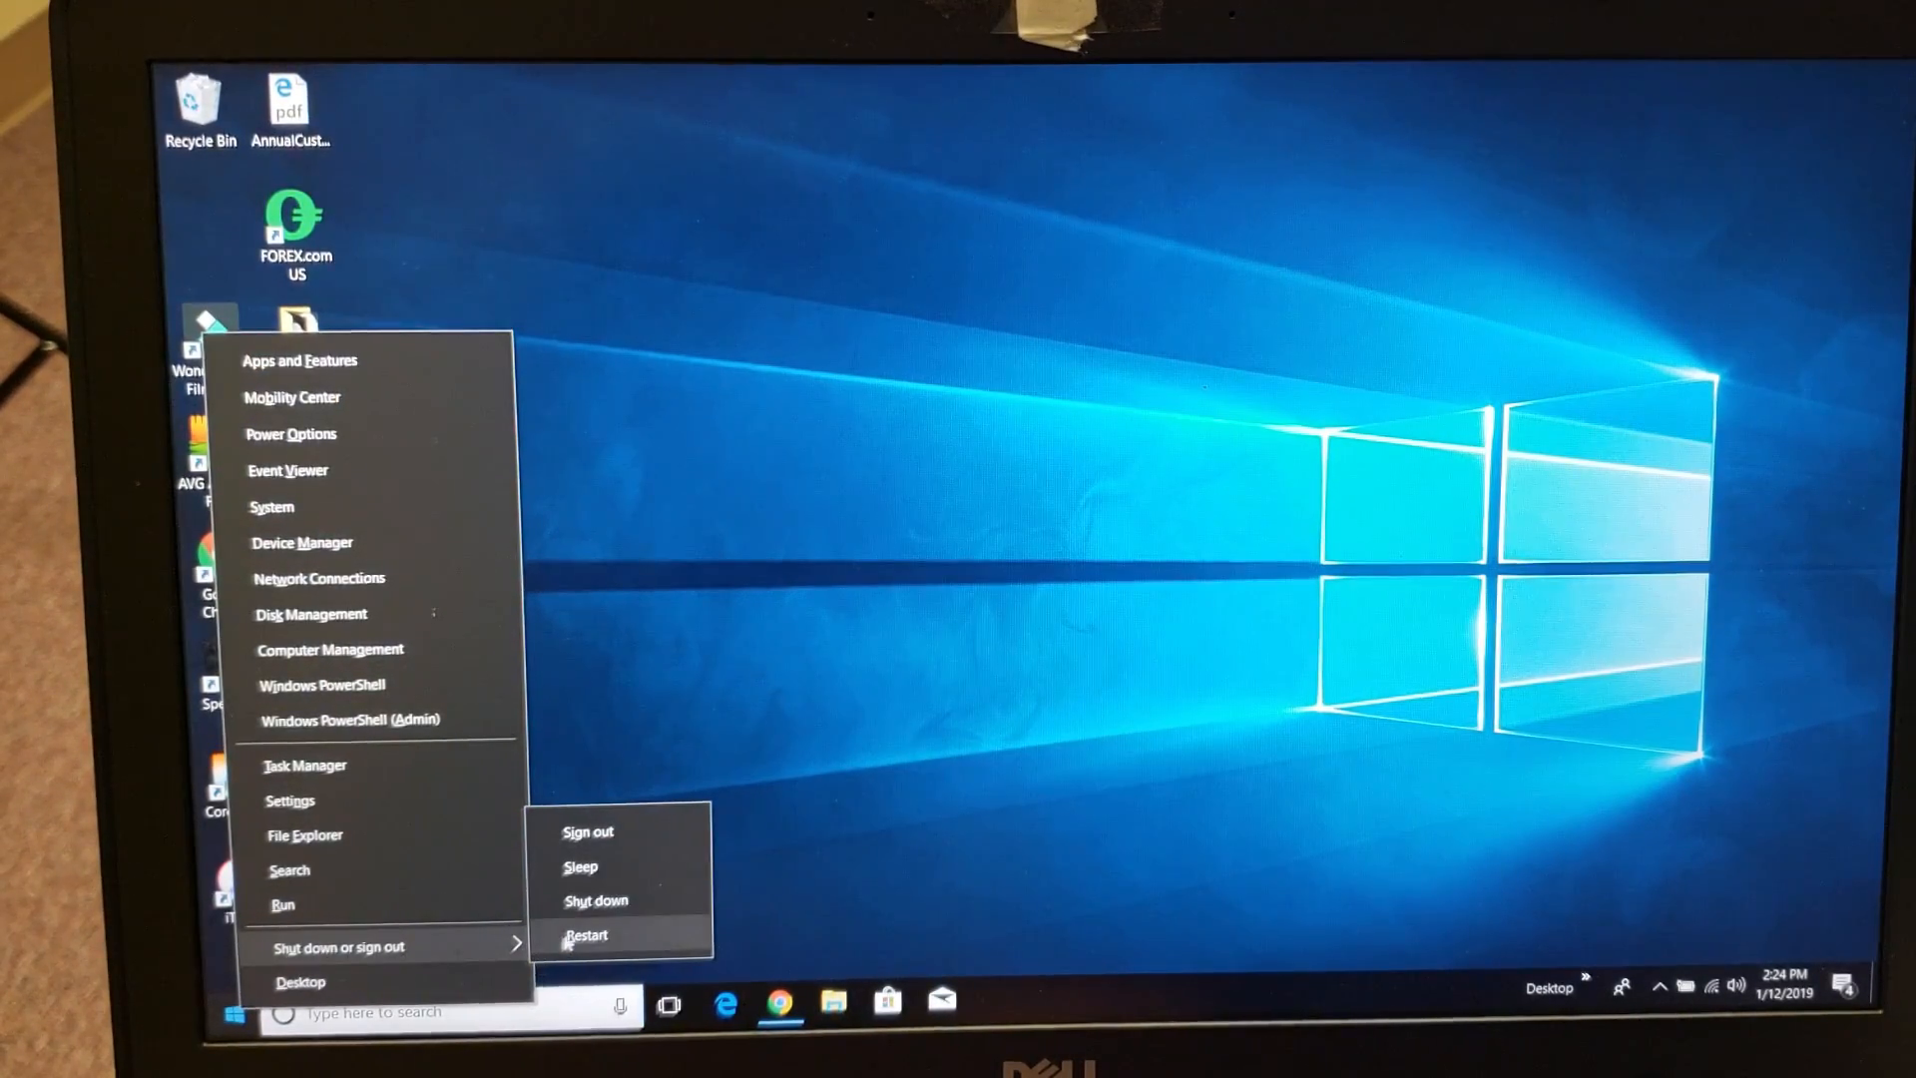
left_click(587, 934)
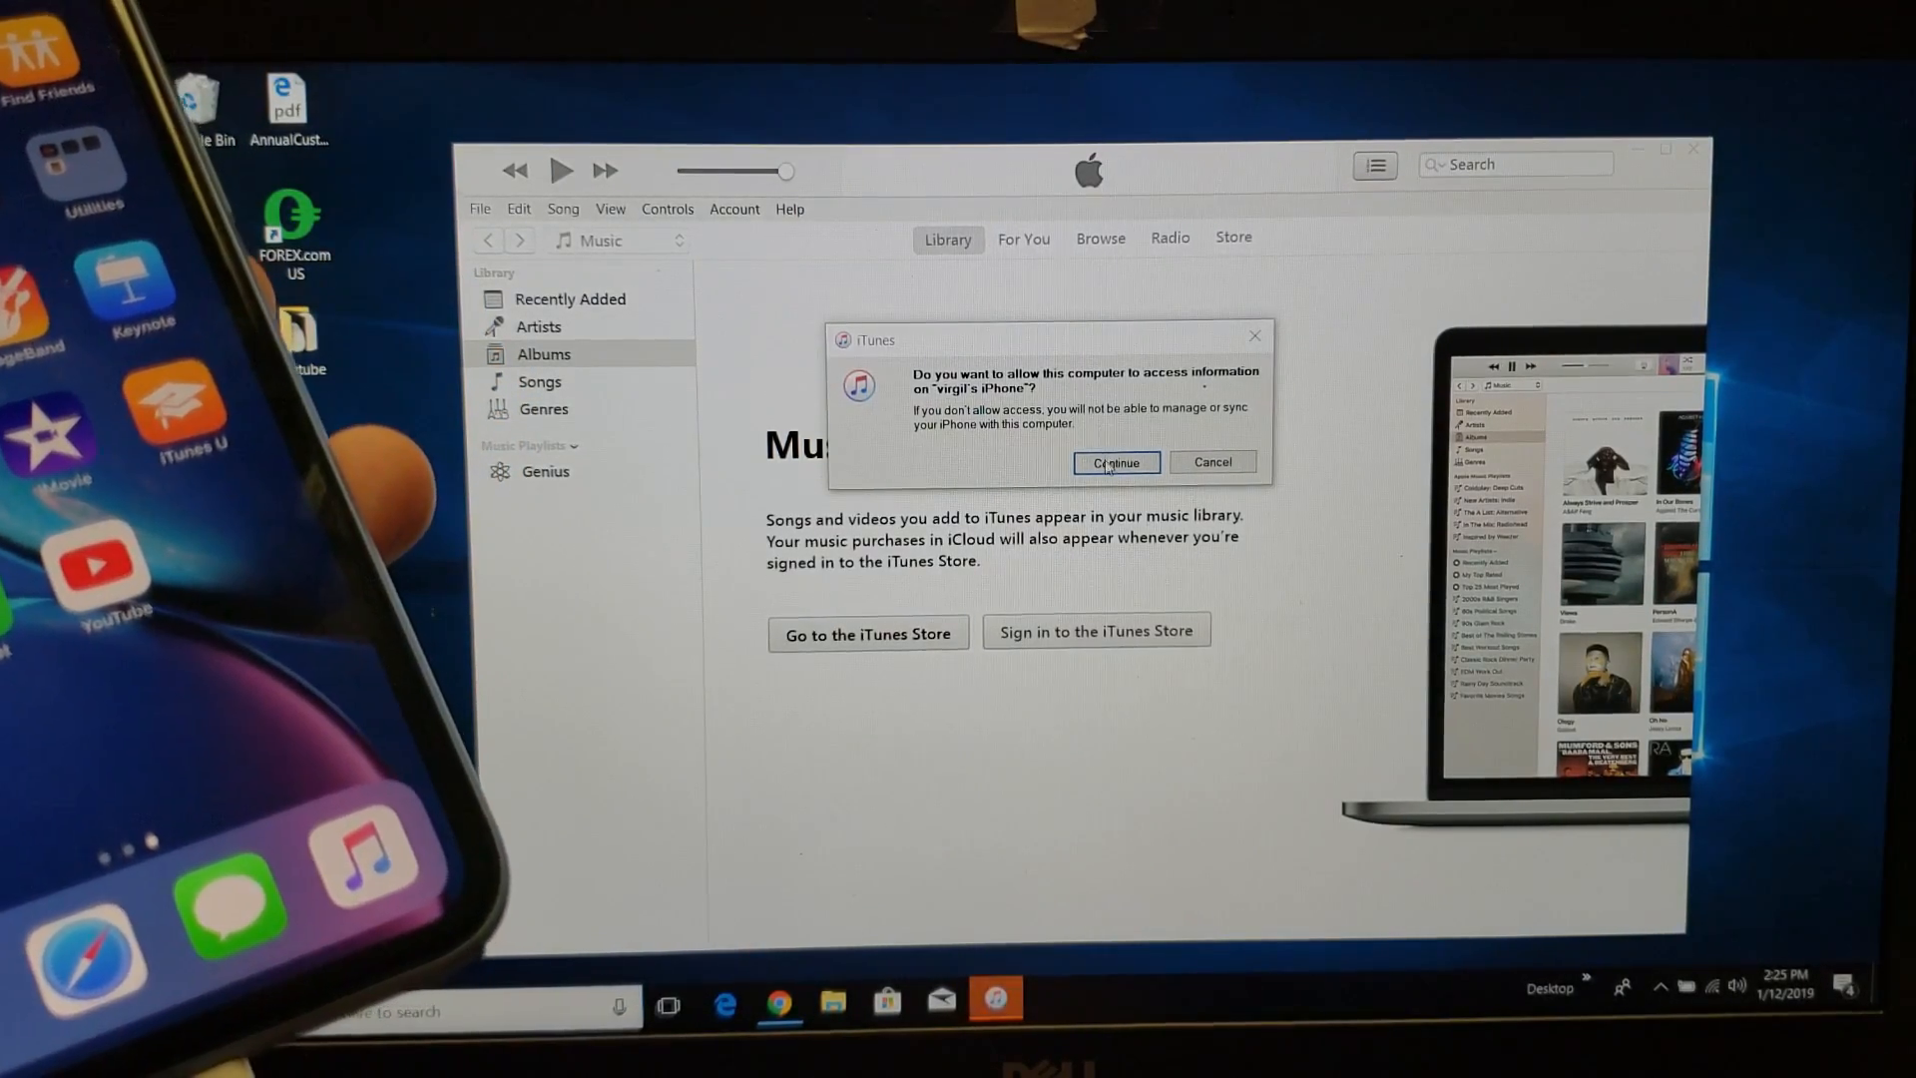
Allow this computer to access the iPhone, then dismiss the 0xE800000A connection error.
left_click(1113, 461)
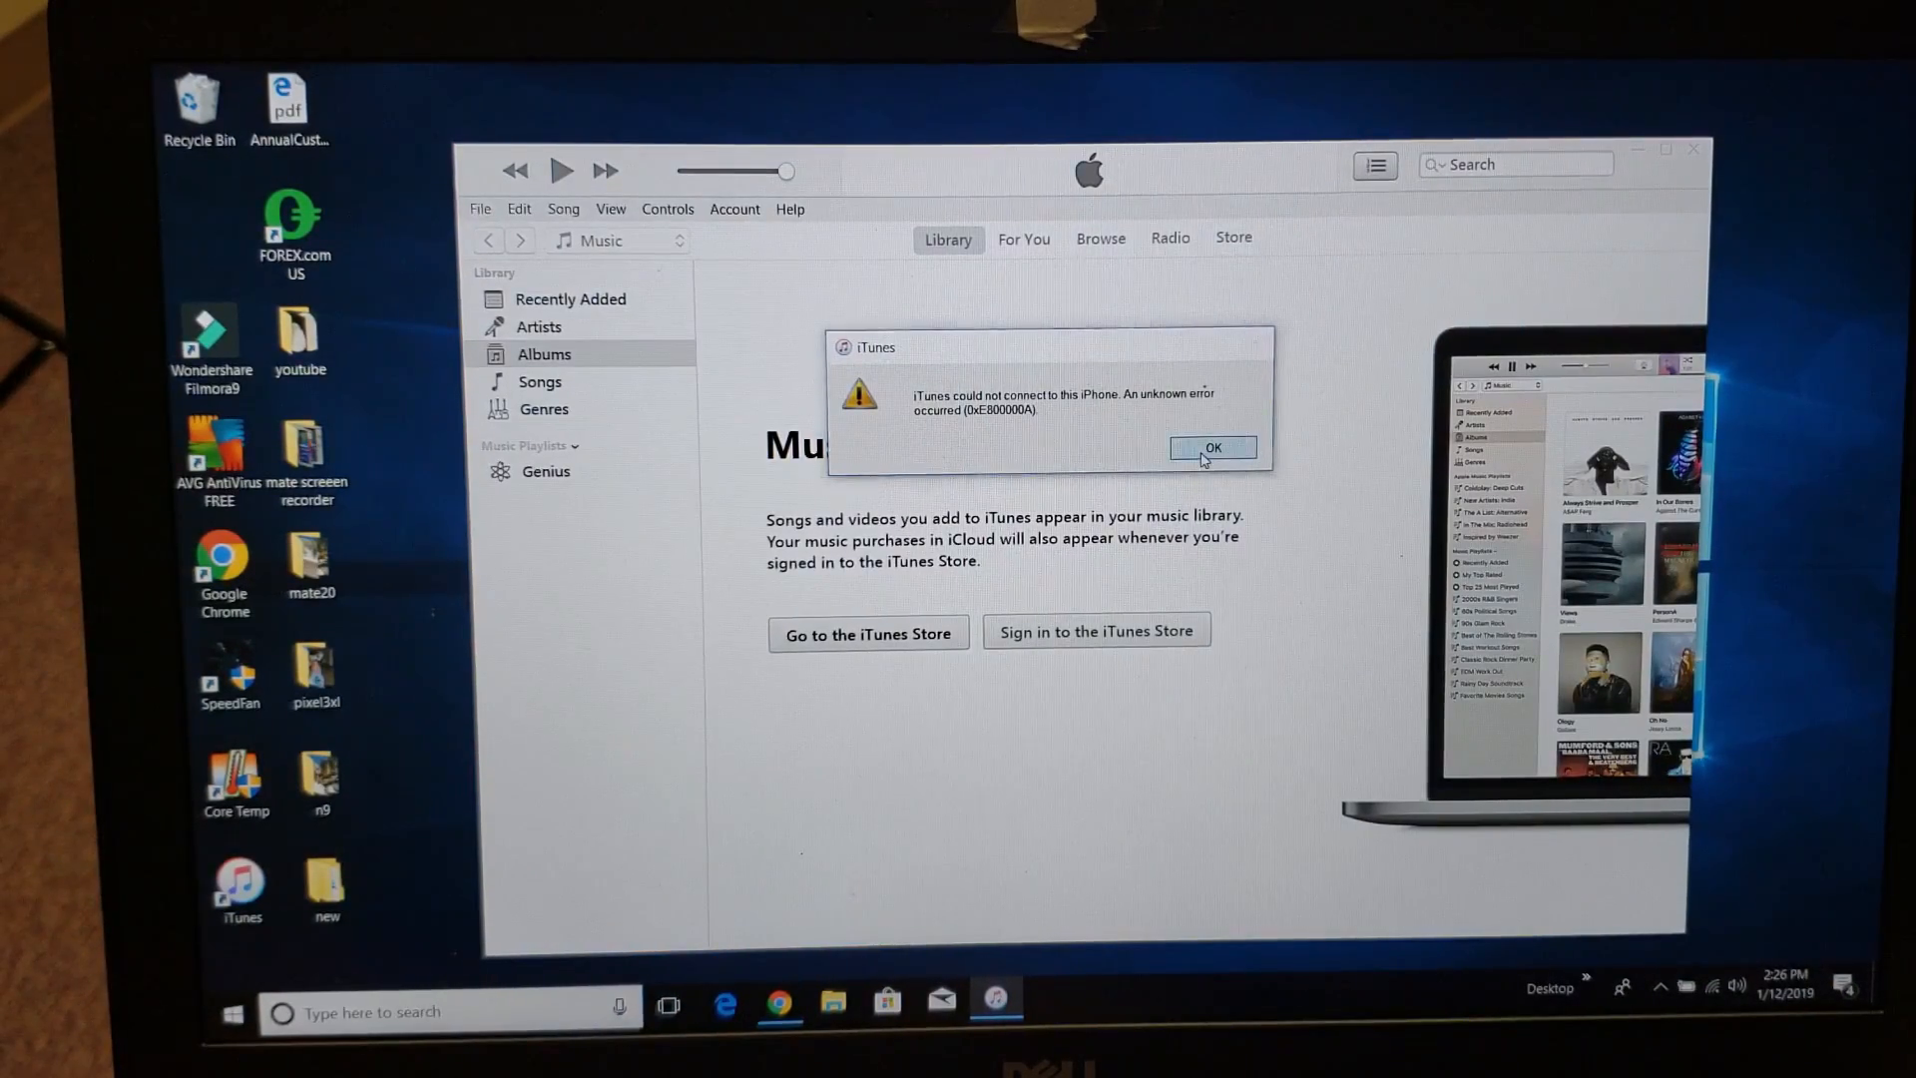
left_click(1211, 447)
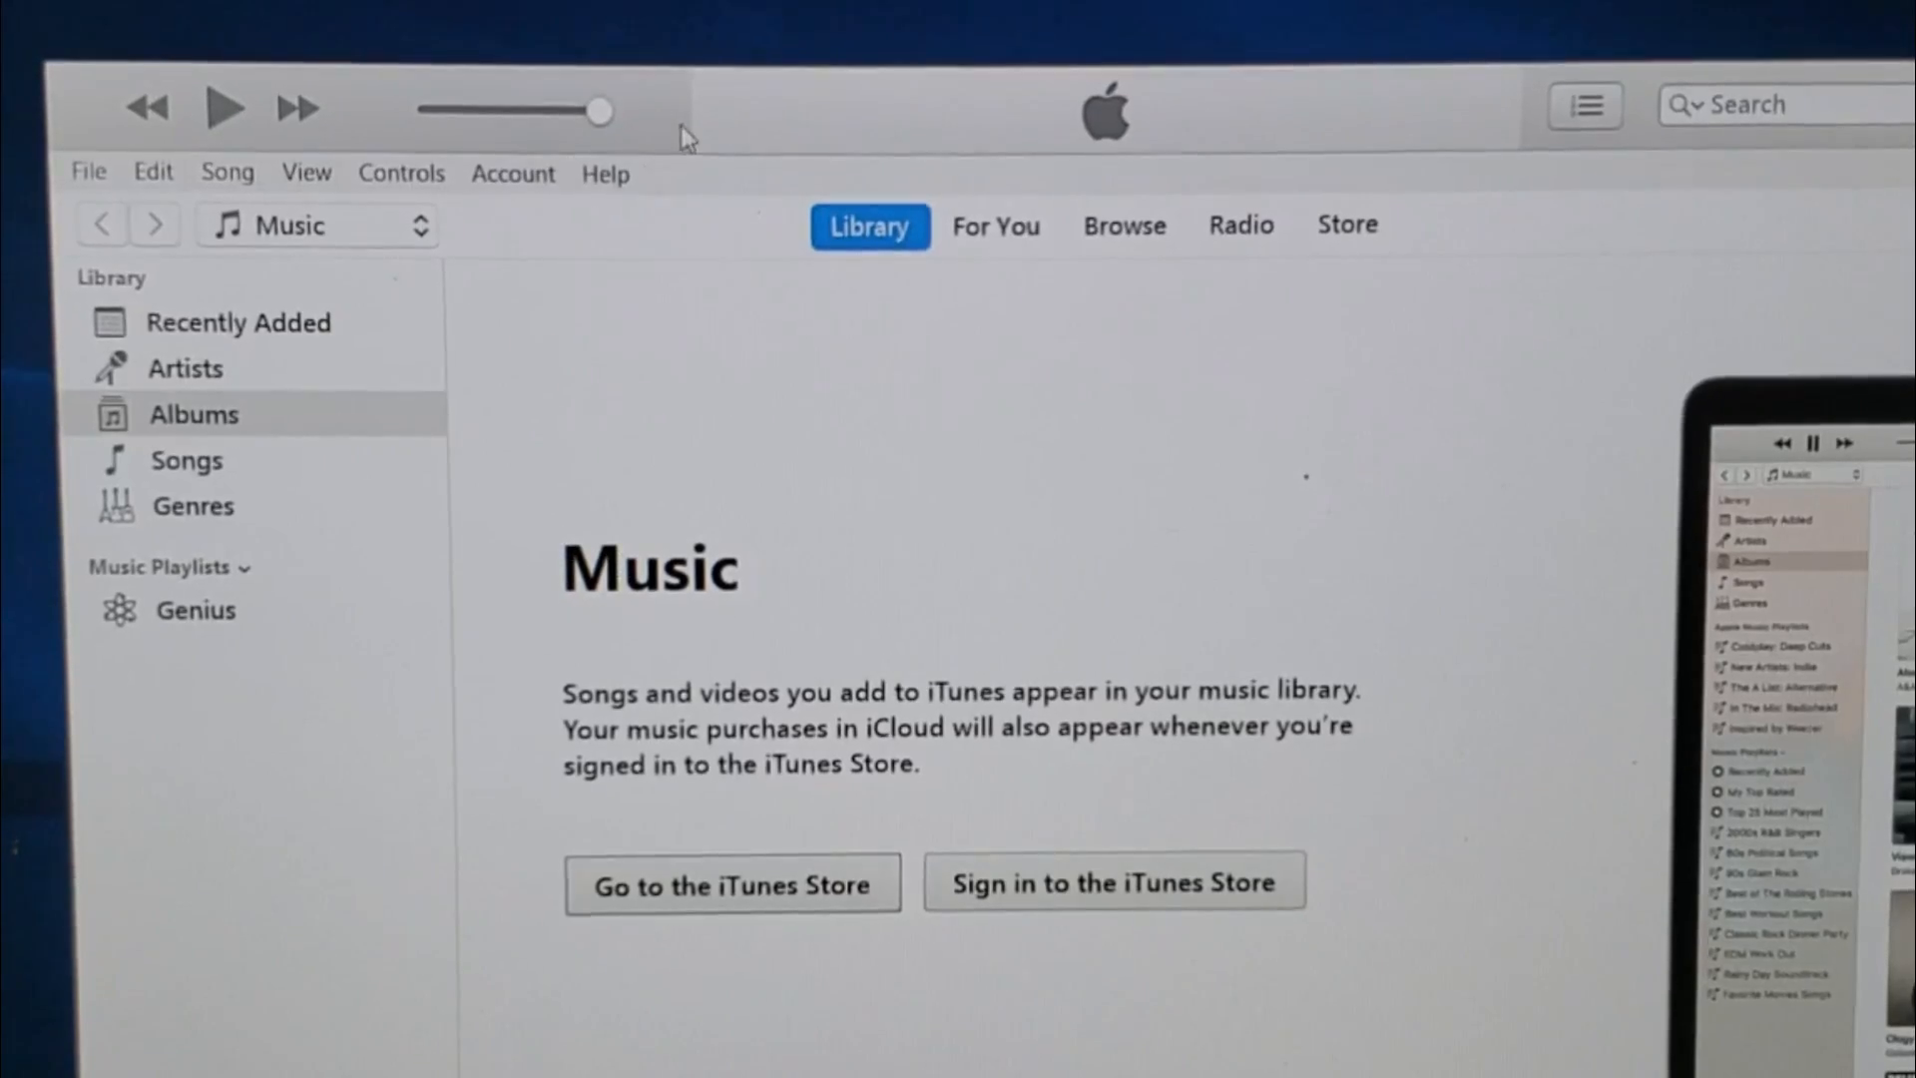
Run Check for Updates from the iTunes Help menu.
left_click(604, 173)
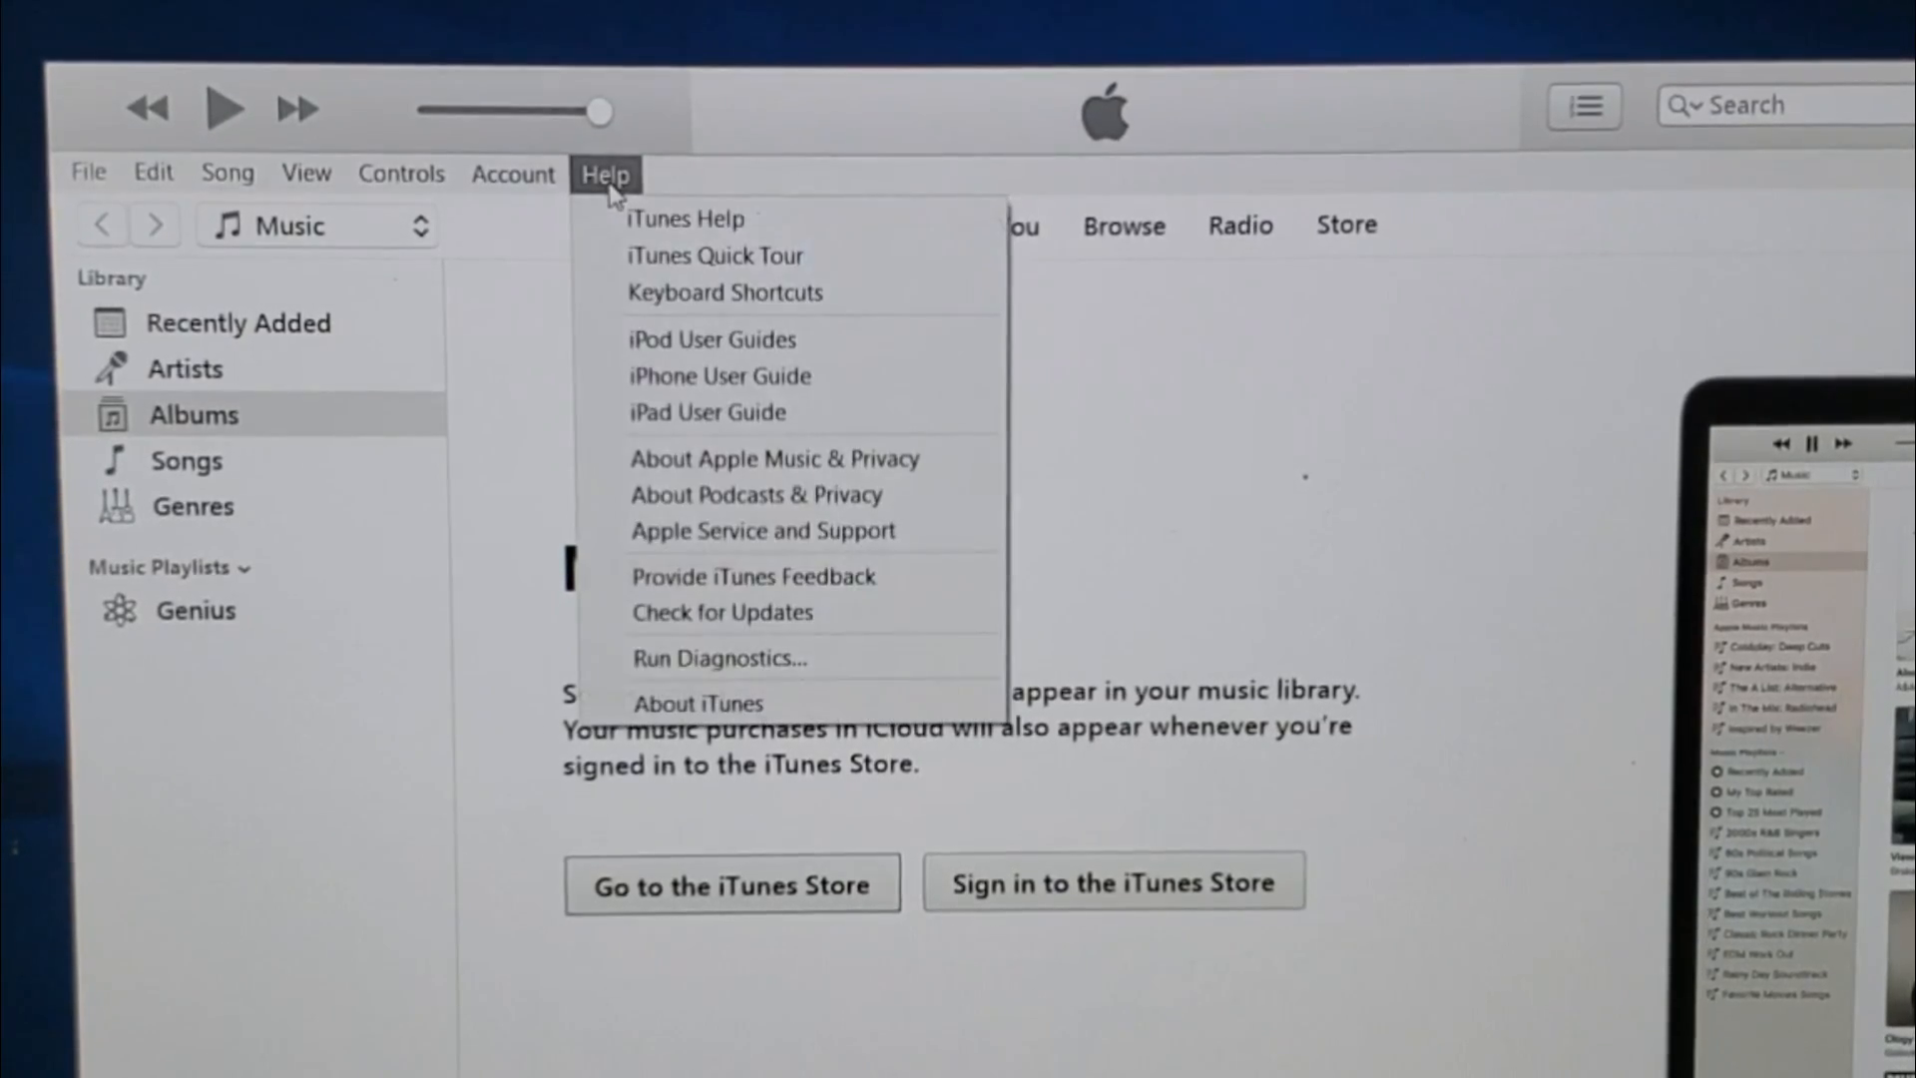
mouse_move(720, 613)
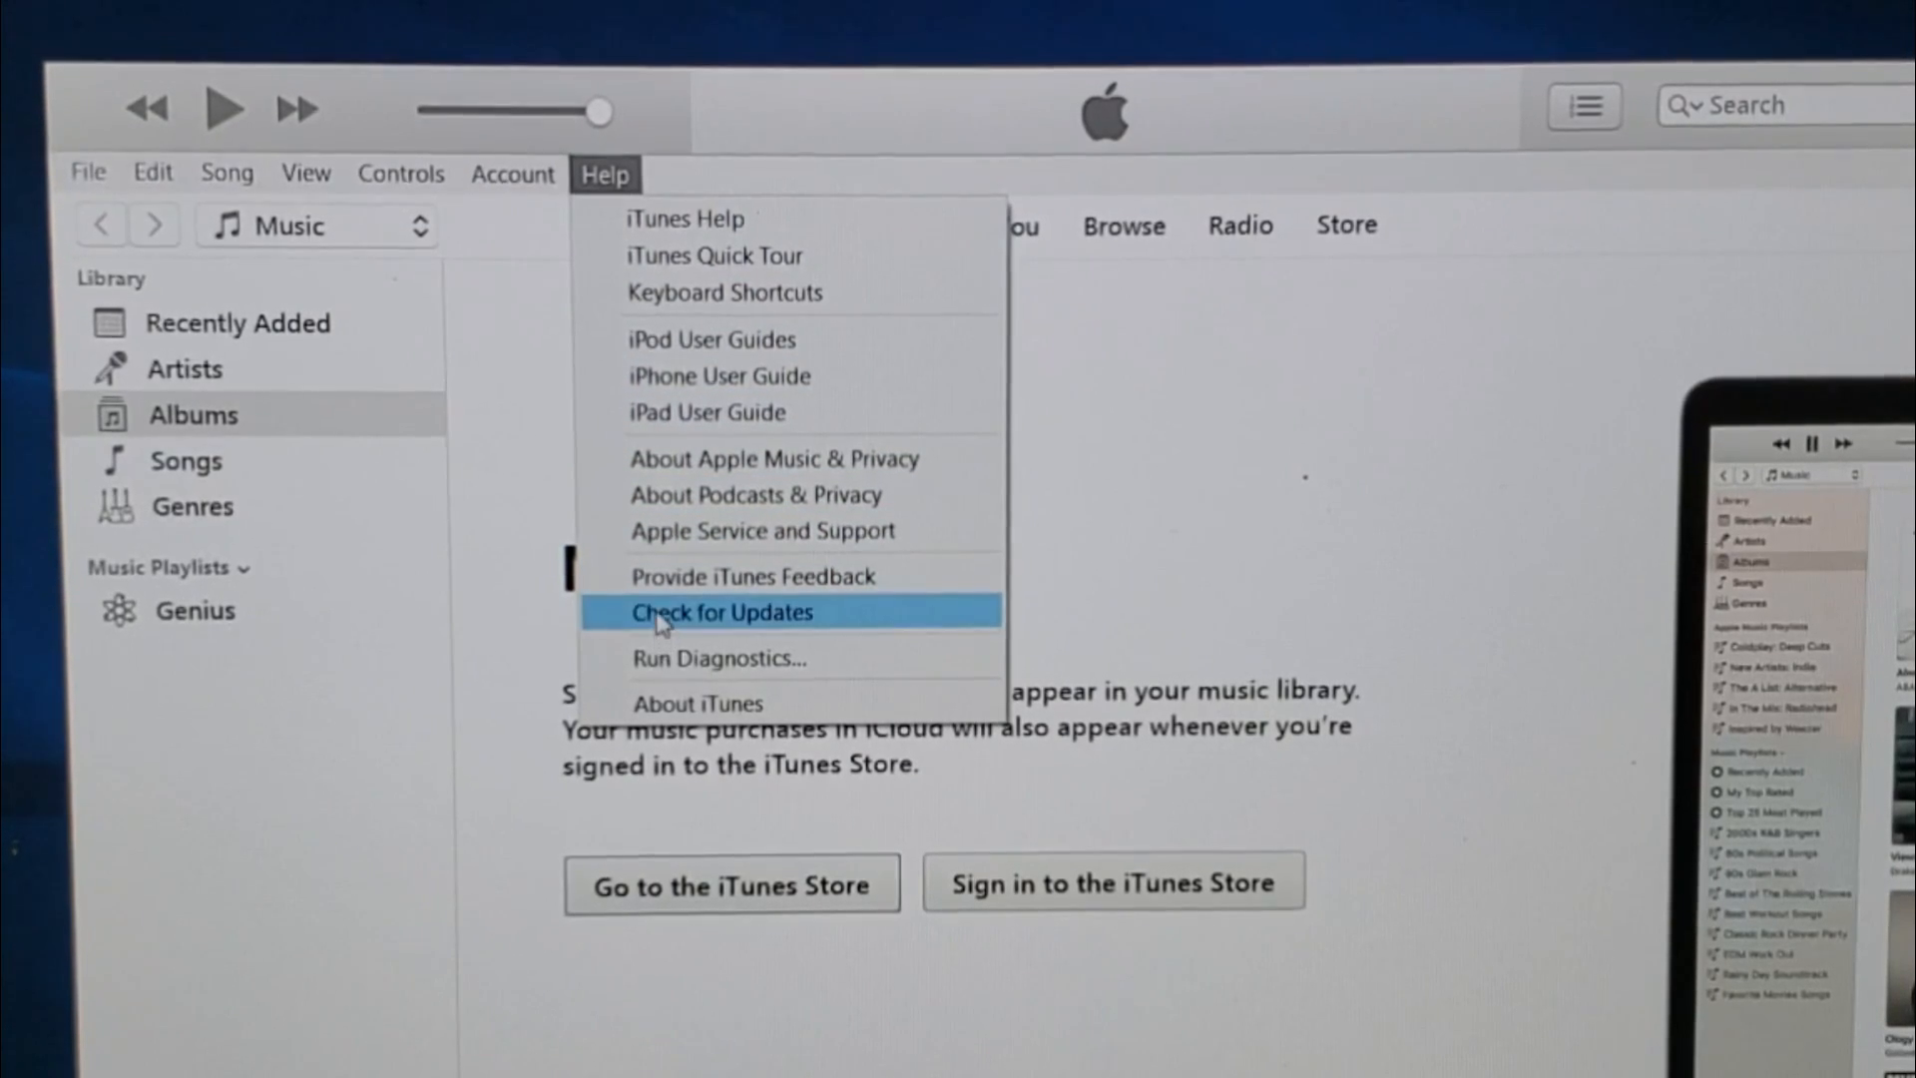
left_click(720, 612)
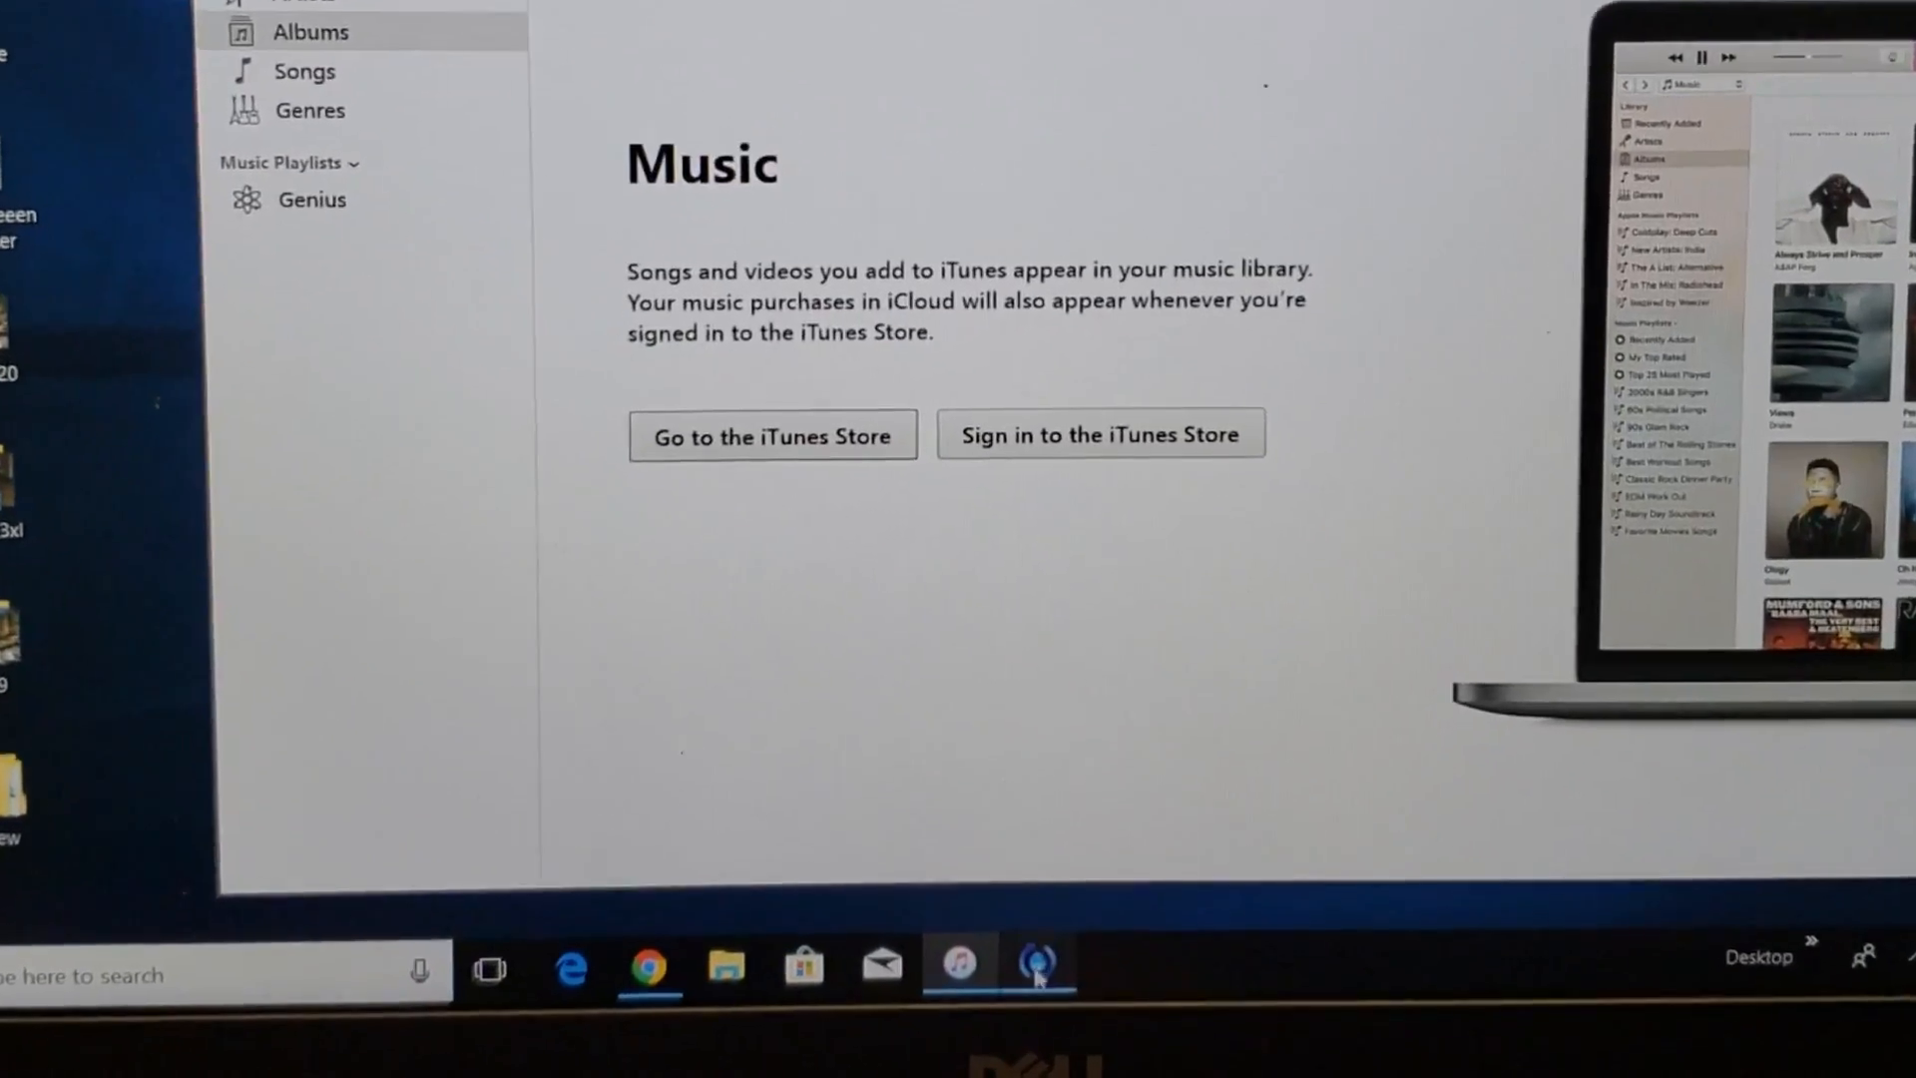
Install the iTunes 12.9.2 update in Apple Software Update, approve UAC and restart to finish.
left_click(1036, 966)
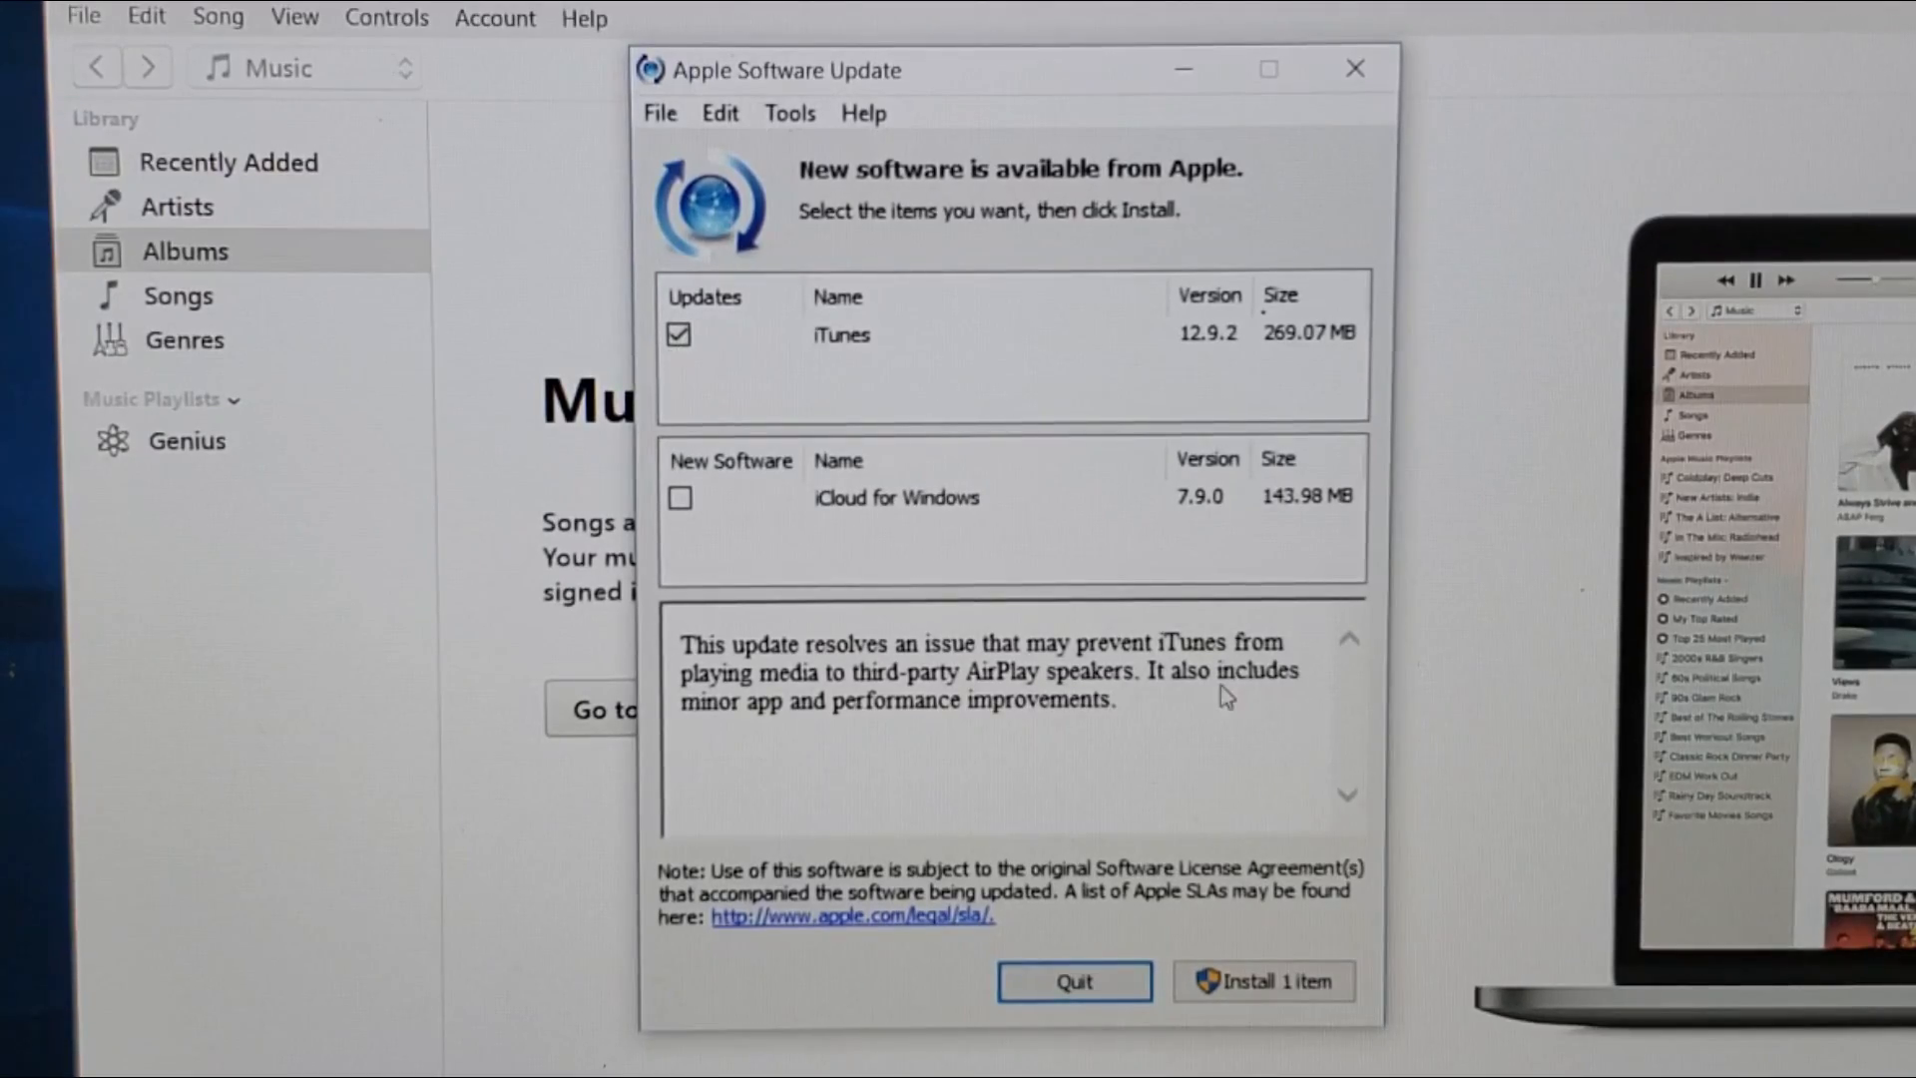
left_click(1261, 982)
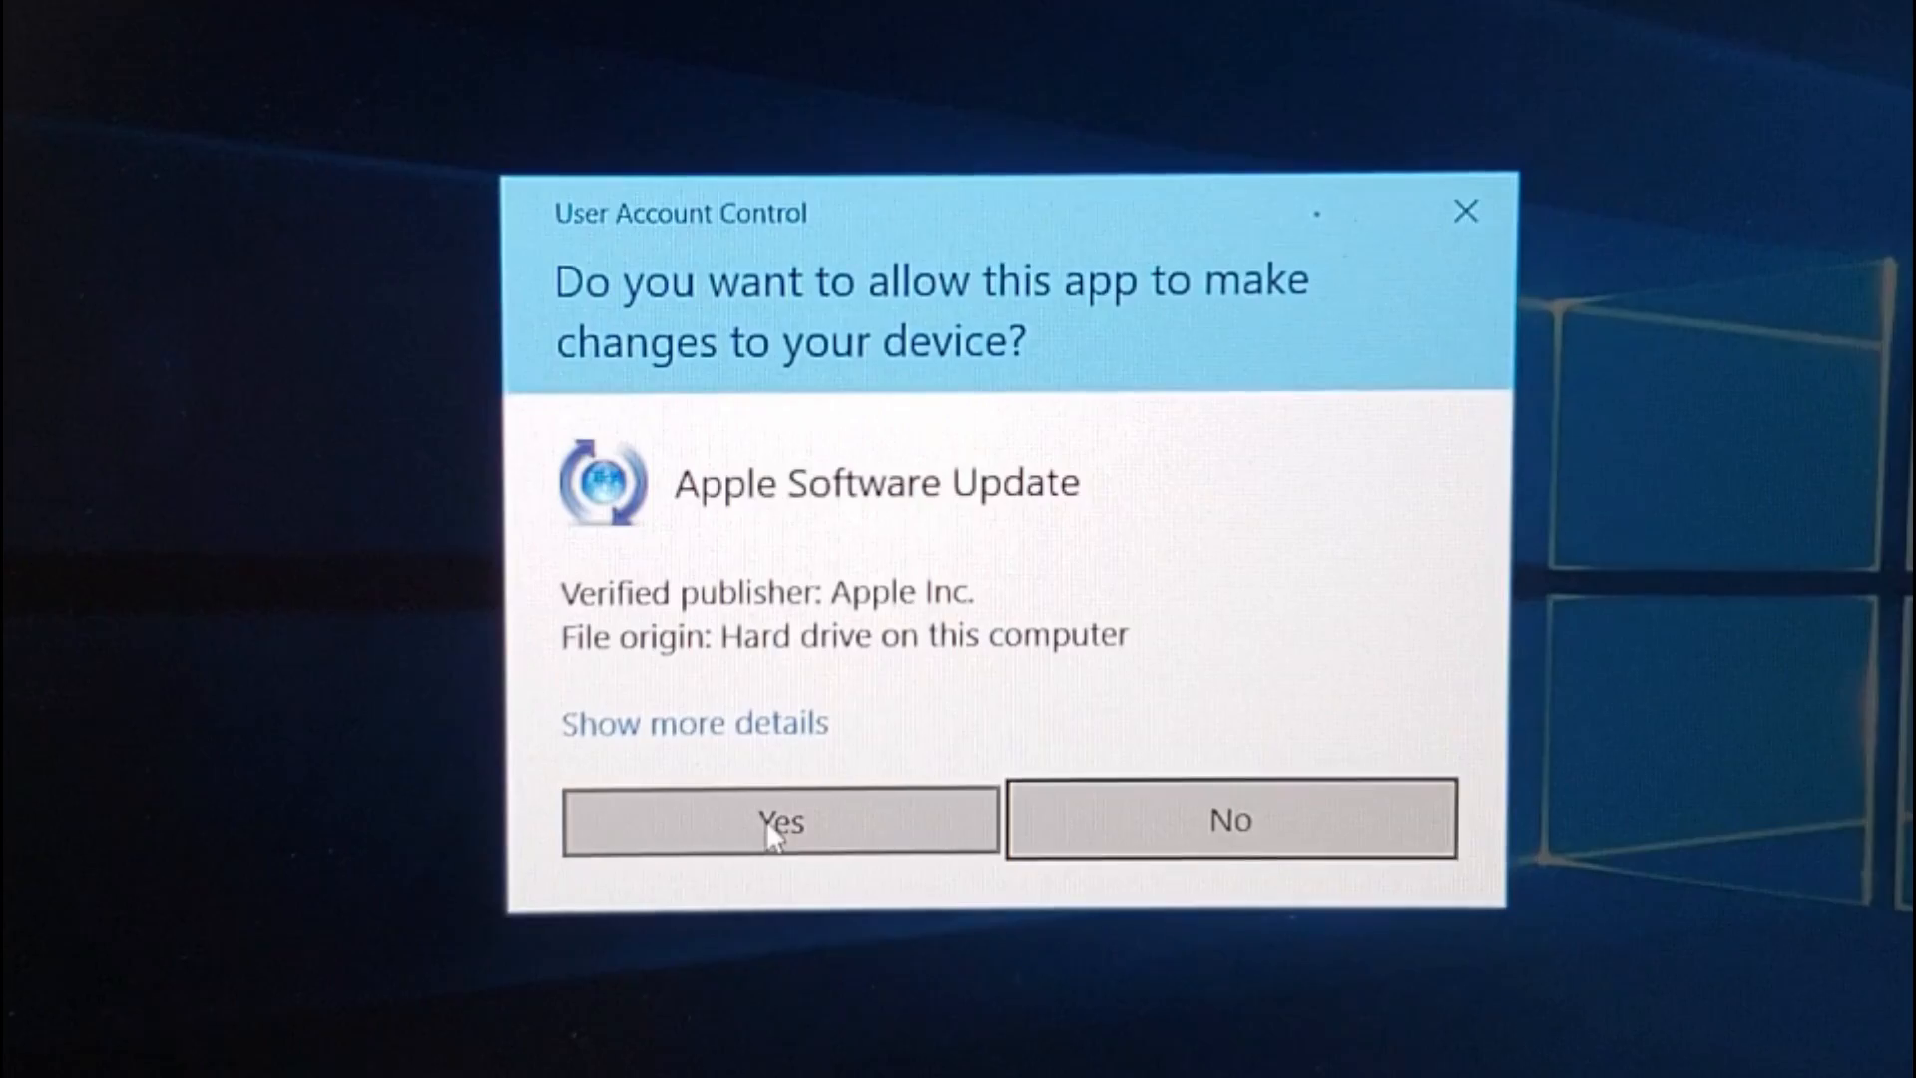
left_click(780, 821)
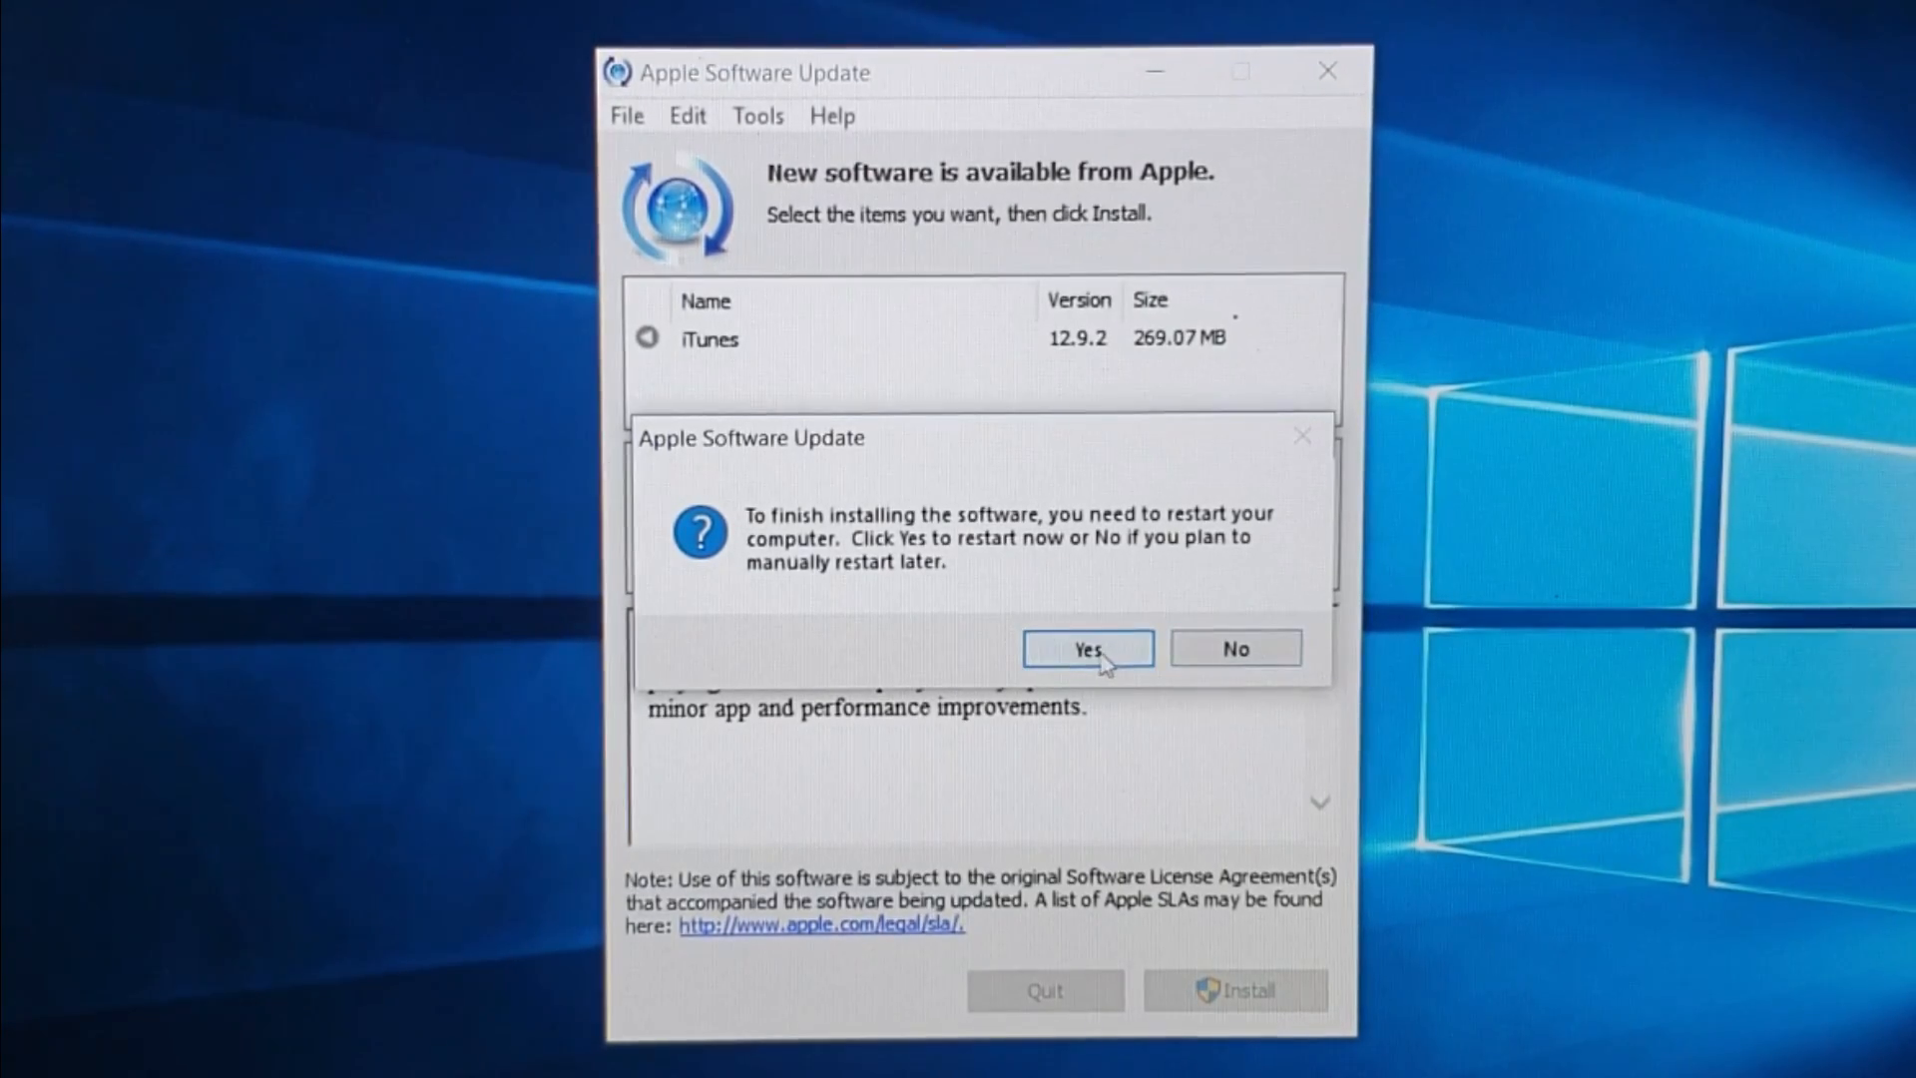
left_click(1085, 647)
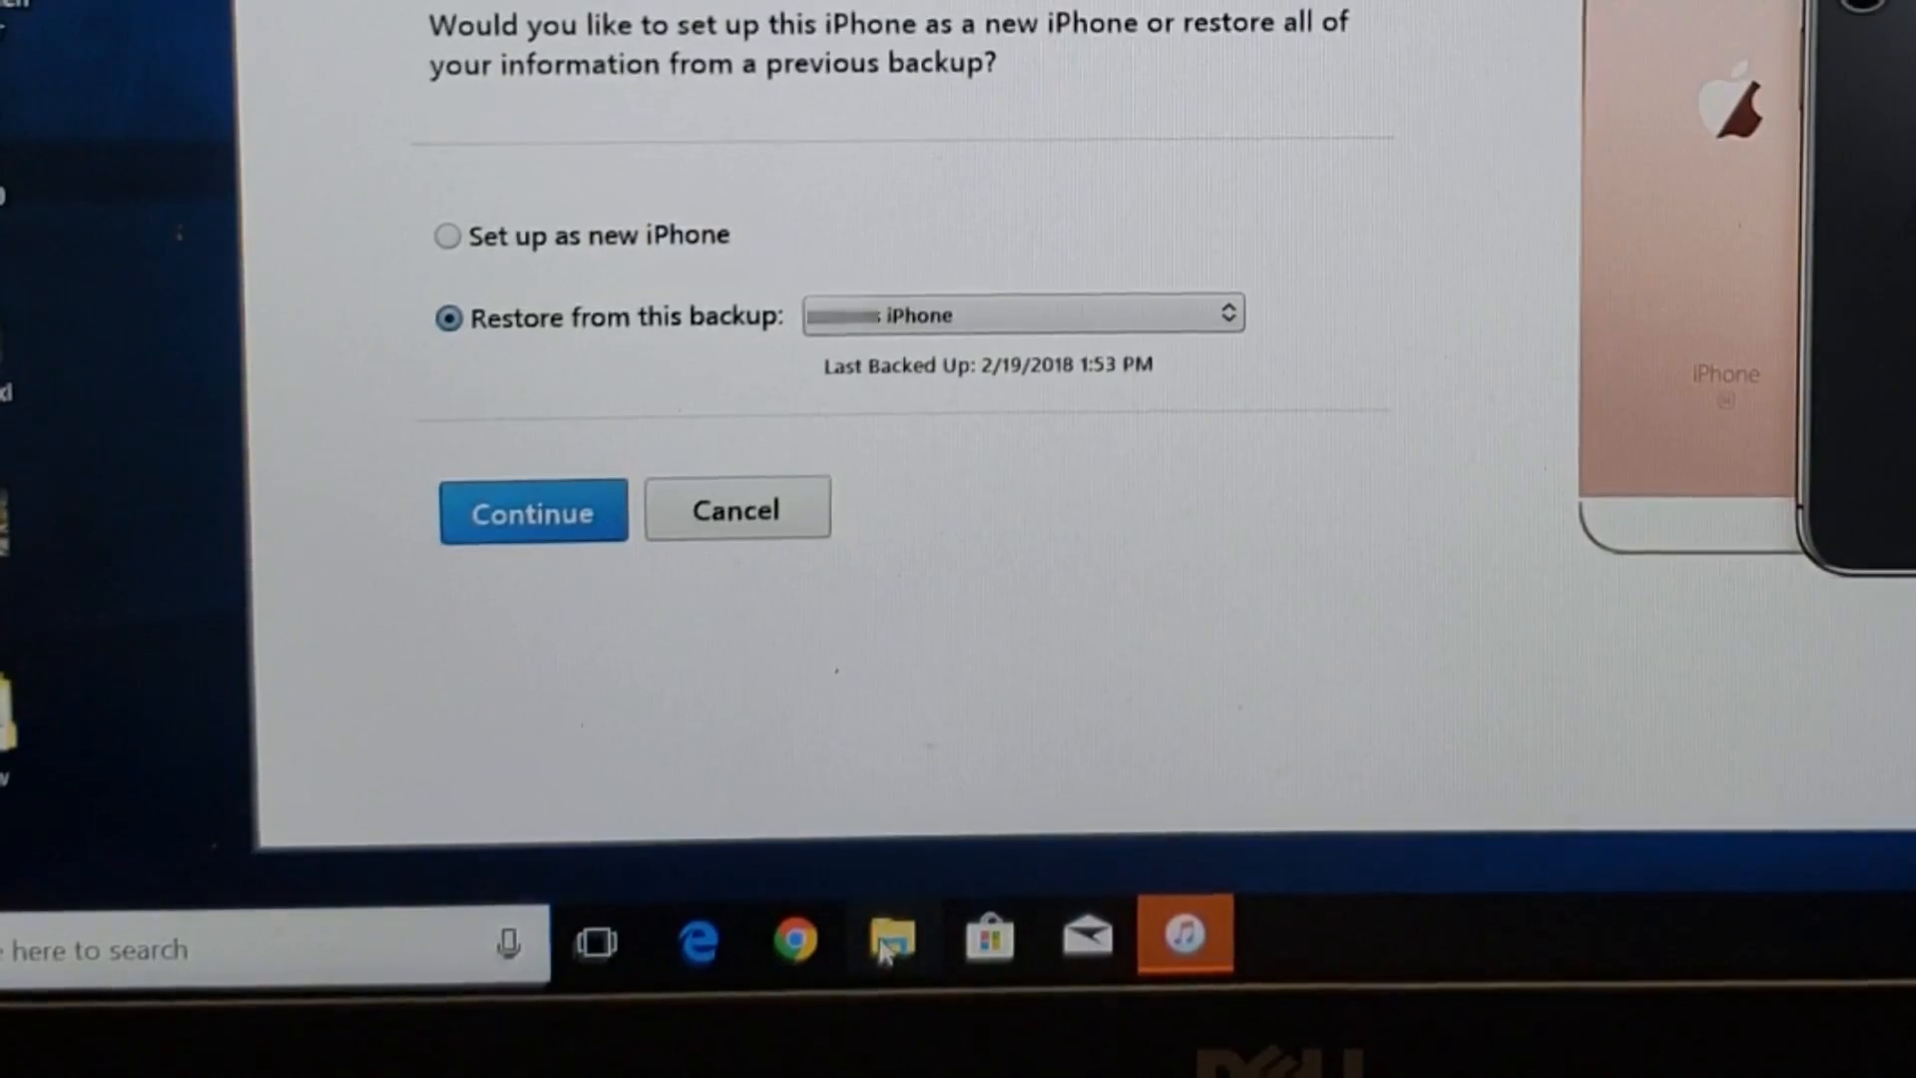
Launch File Explorer from the taskbar while iTunes shows the iPhone setup screen.
left_click(890, 938)
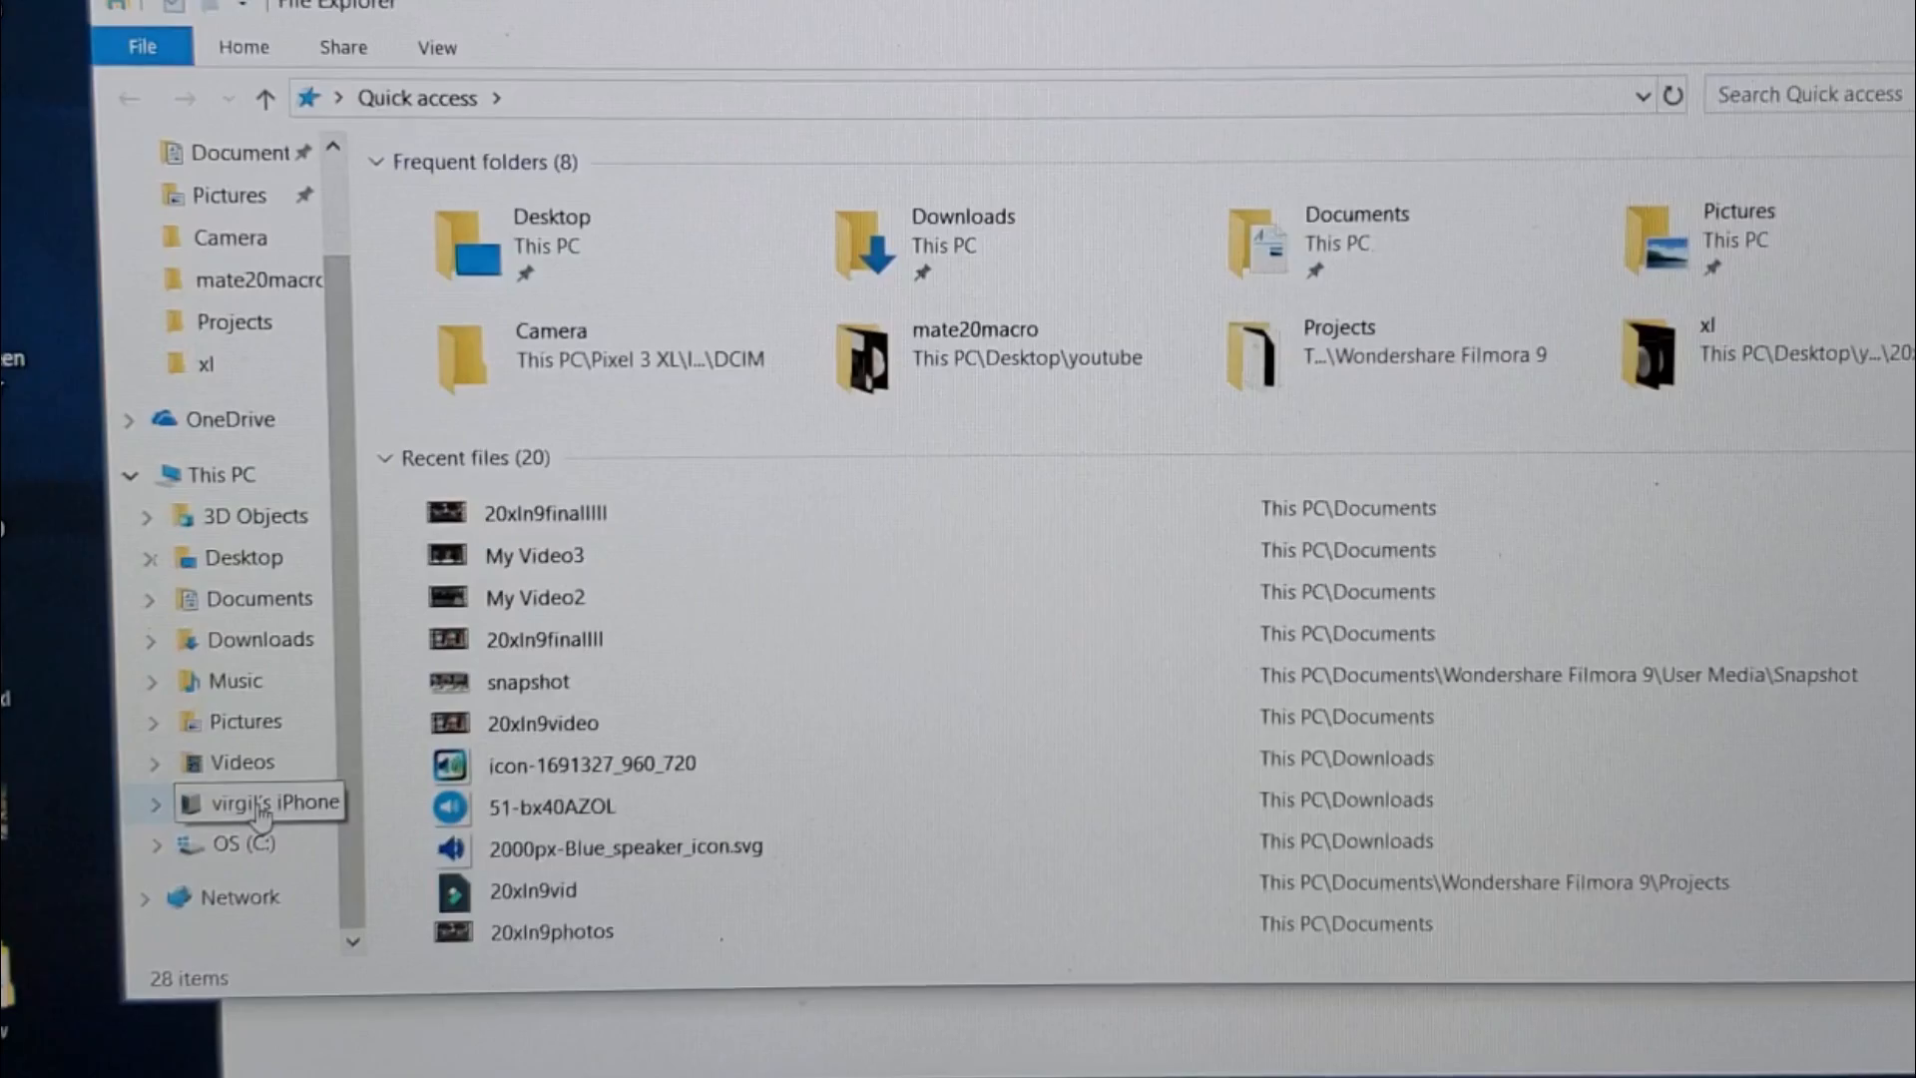
Browse the iPhone's Internal Storage into the DCIM folder showing 100APPLE.
left_click(277, 802)
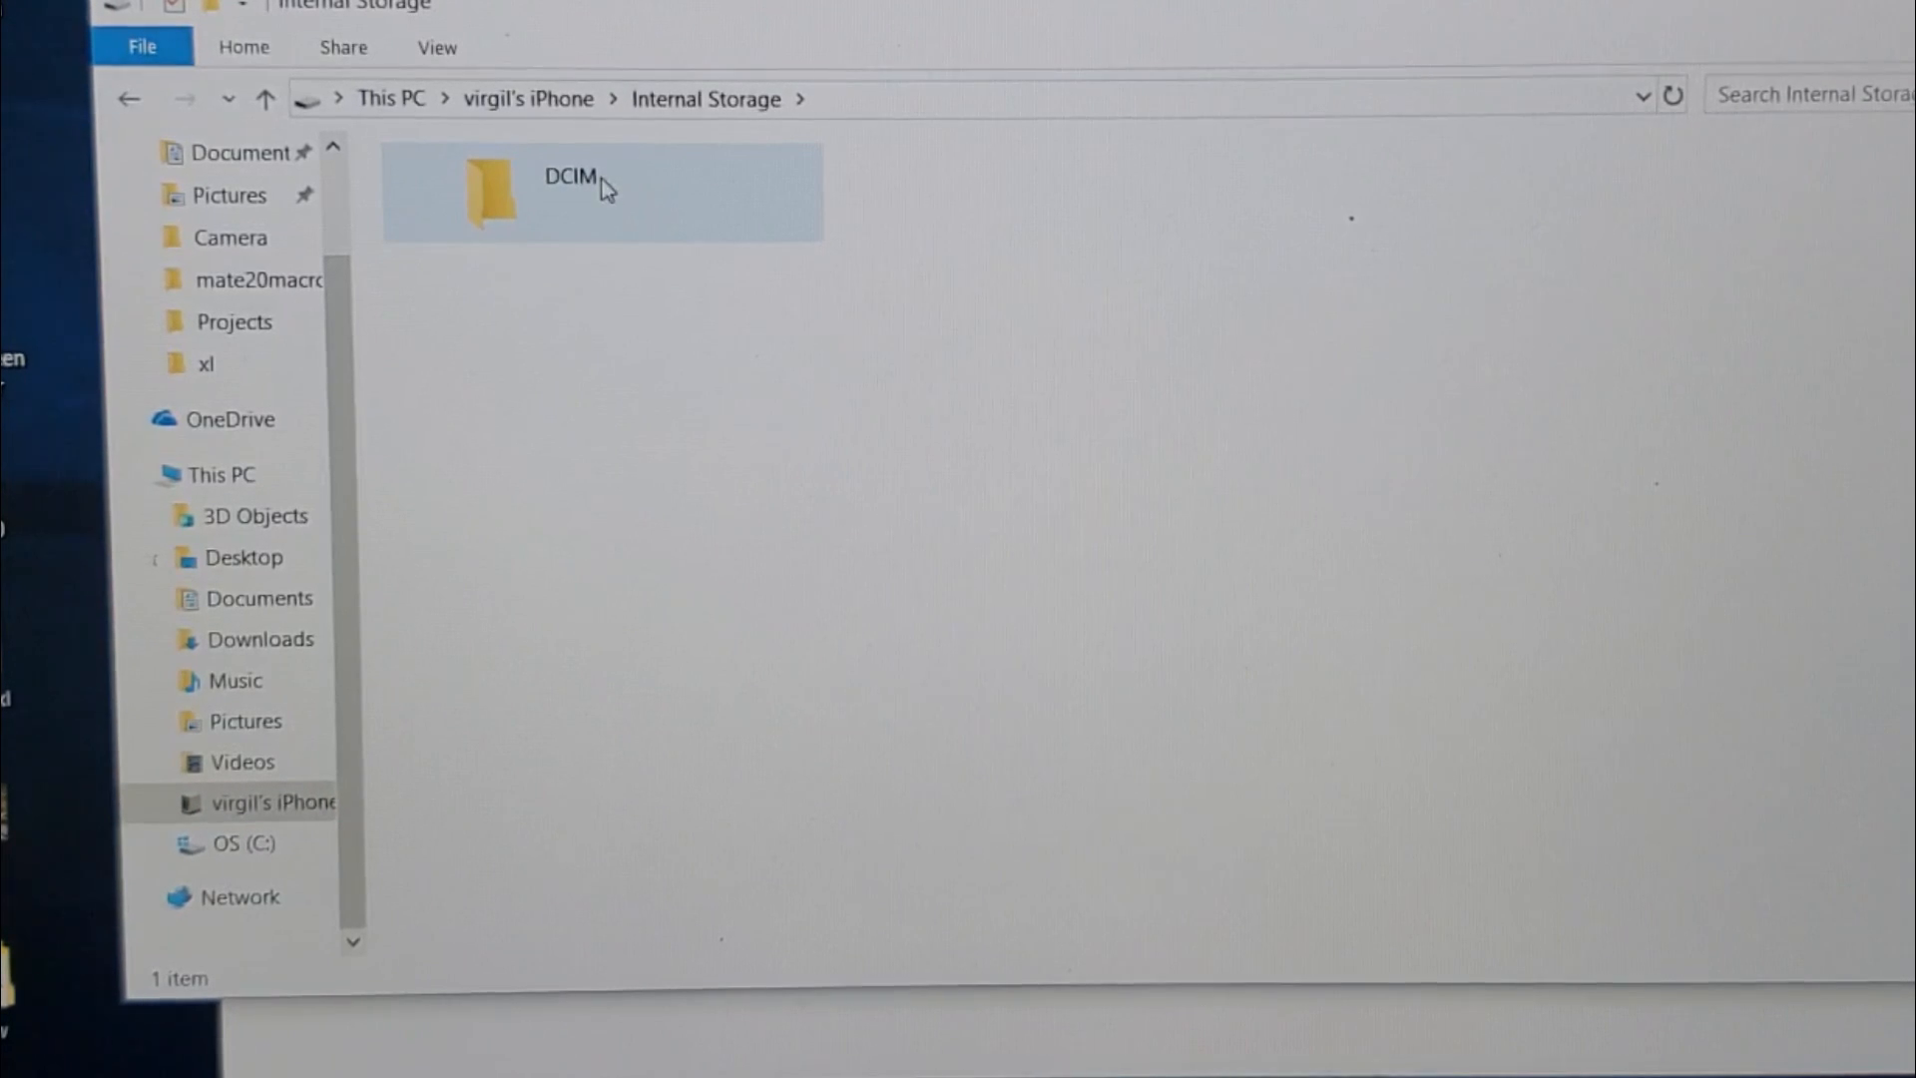
double_click(569, 176)
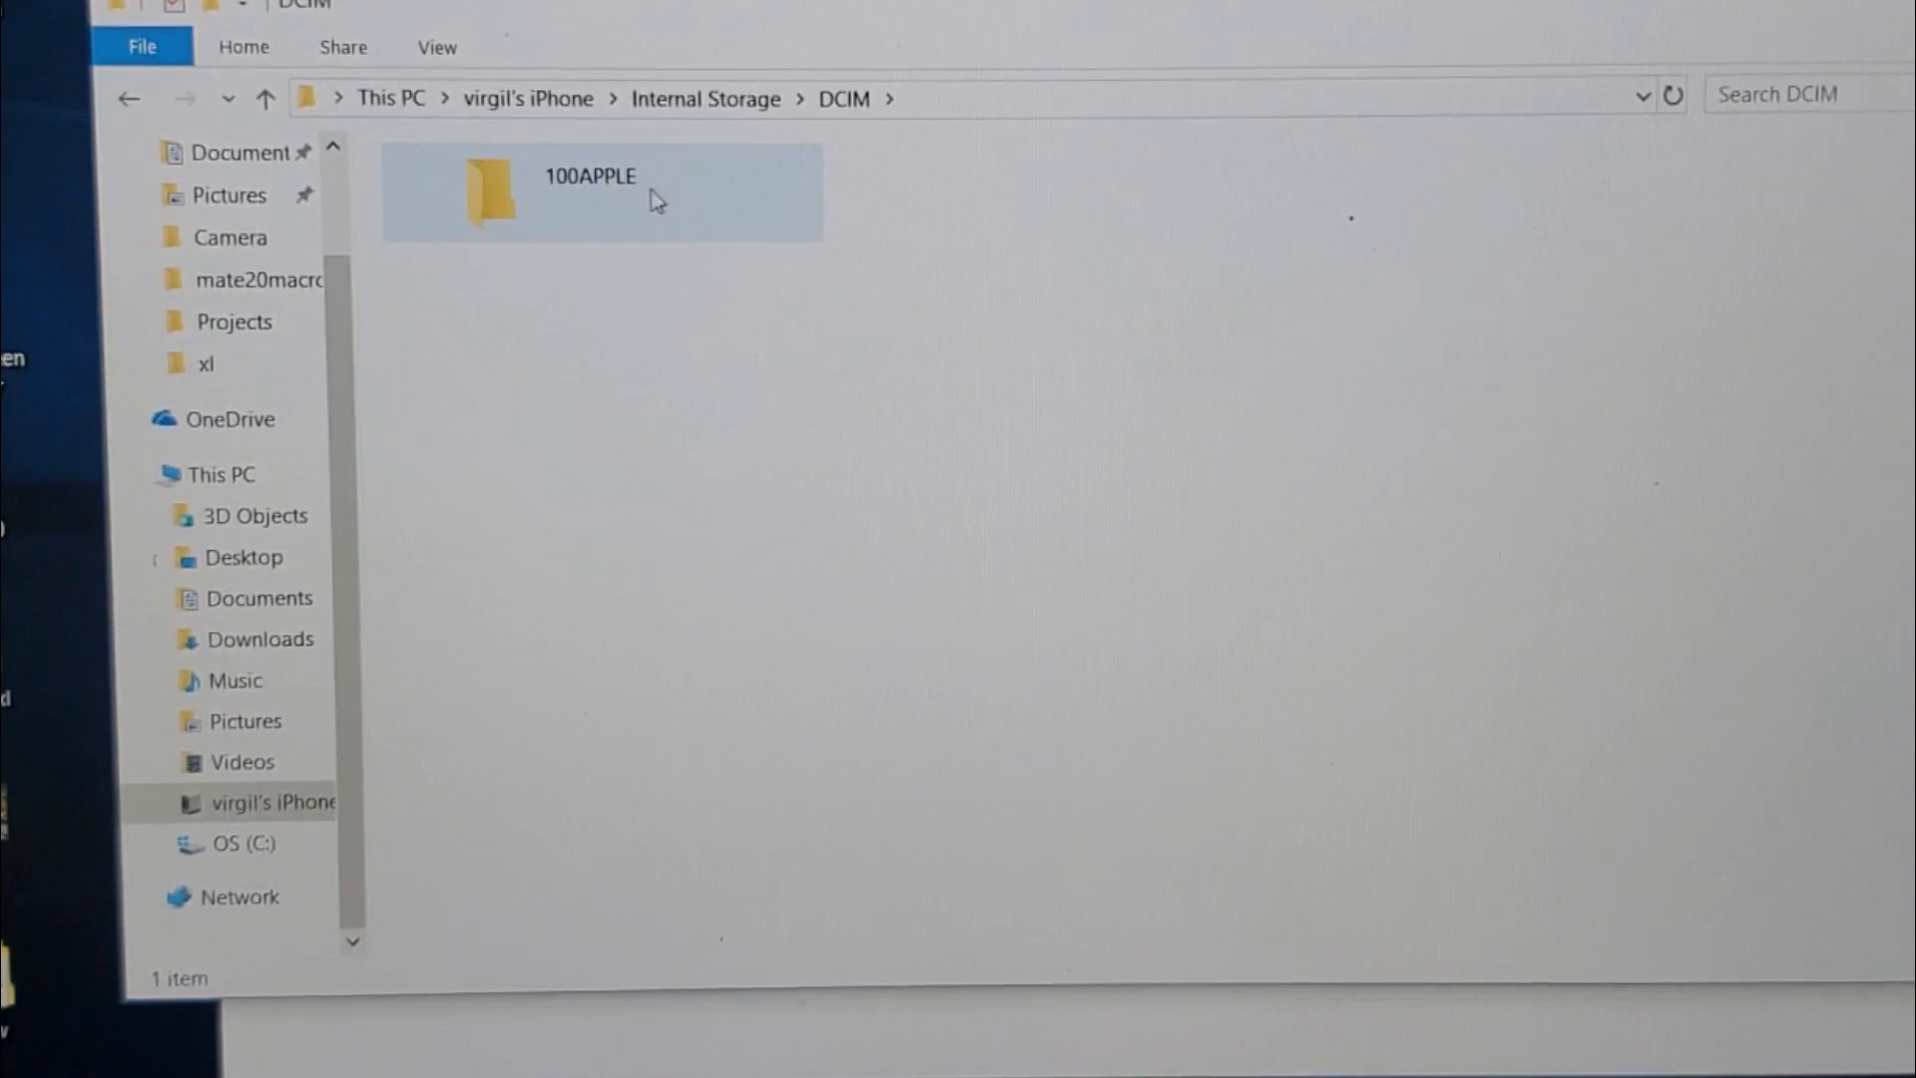